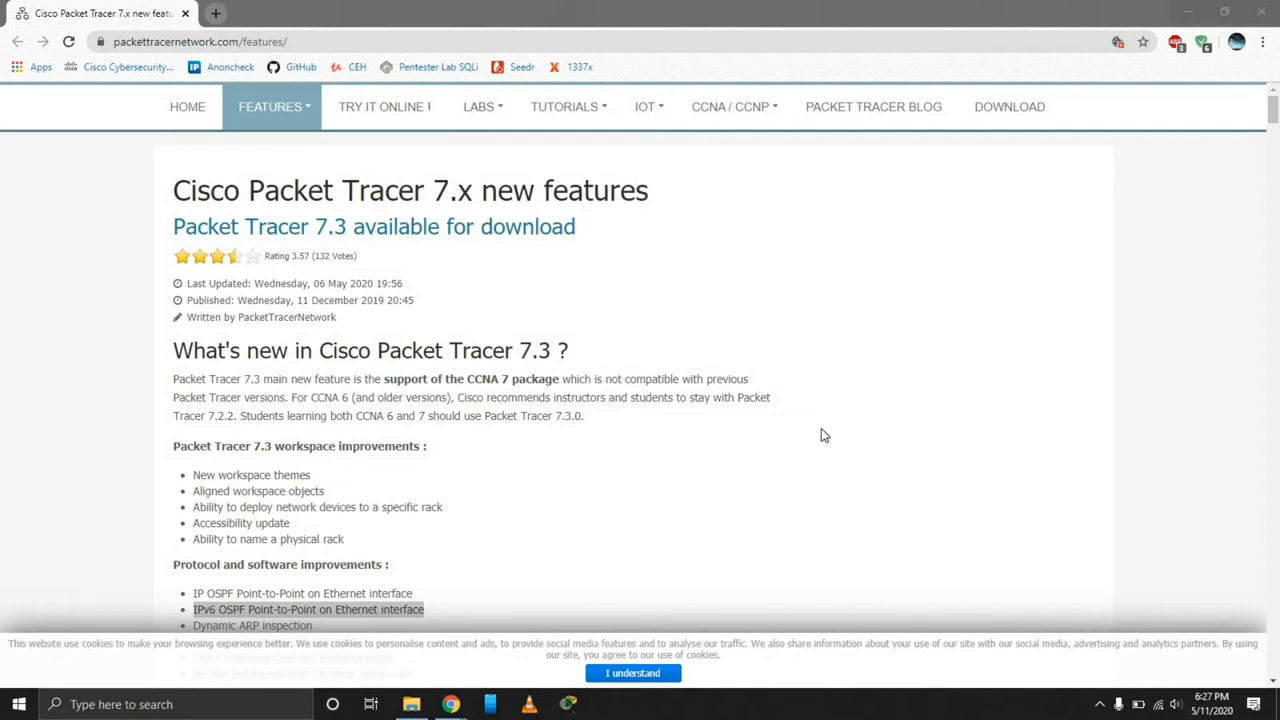
mouse_move(848, 386)
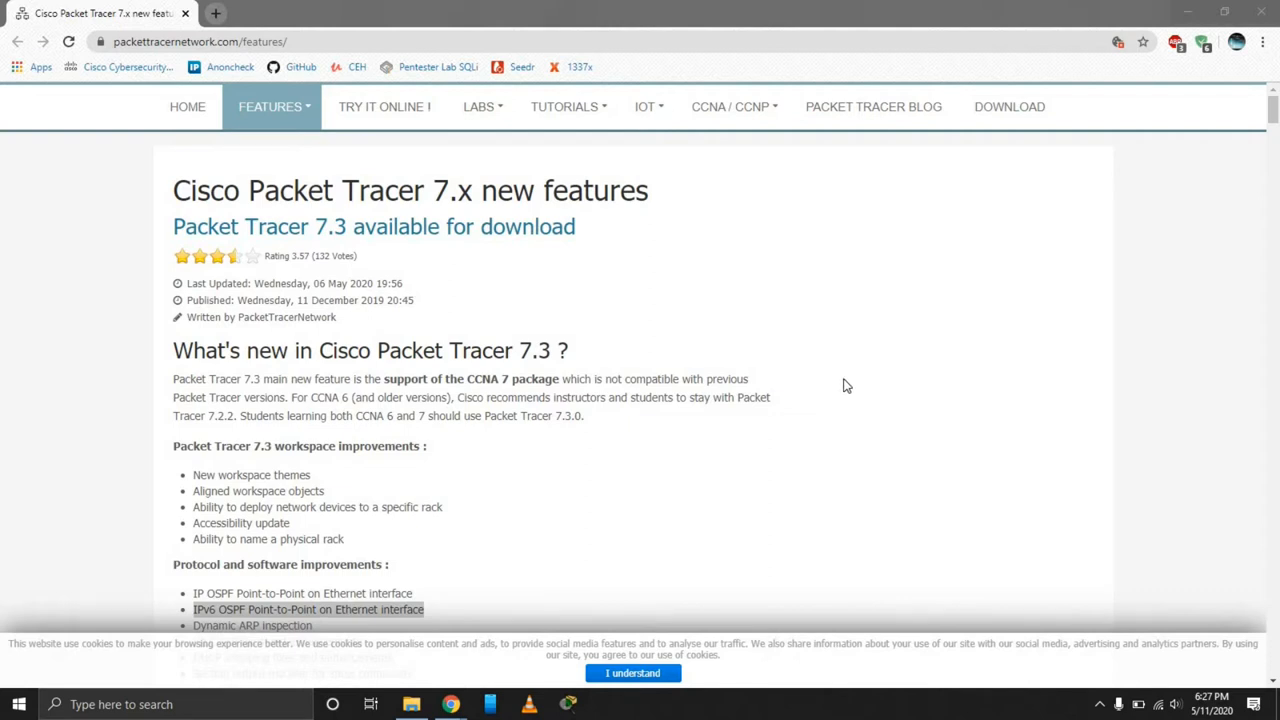
mouse_move(748, 432)
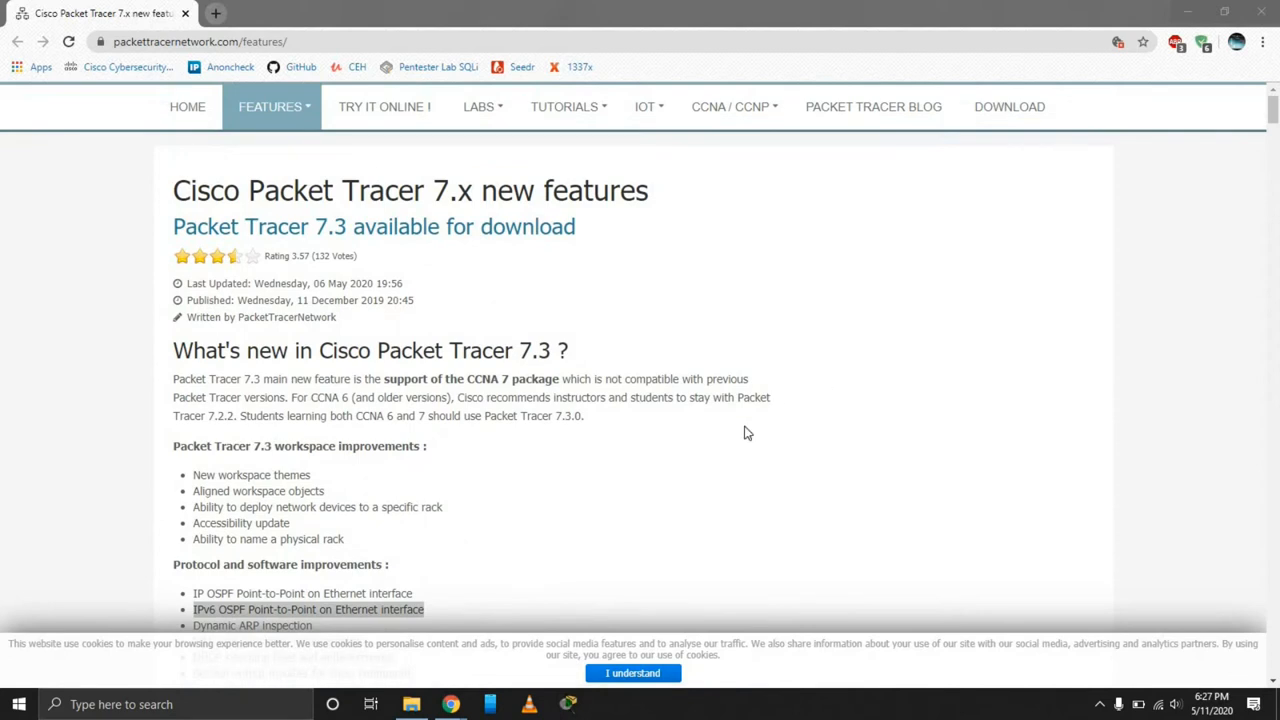
Step: Scroll the Packet Tracer 7.3 features page, briefly marking the accessibility and rack naming items
scroll("down", 3)
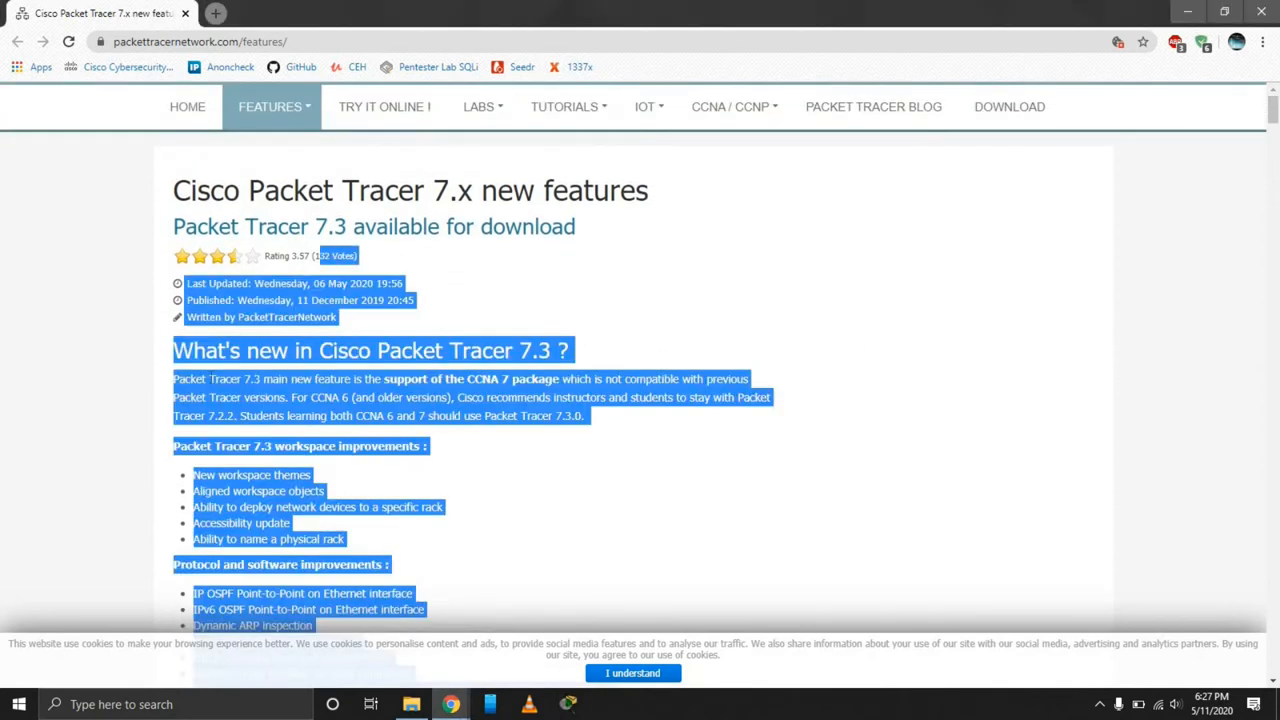
left_click(400, 372)
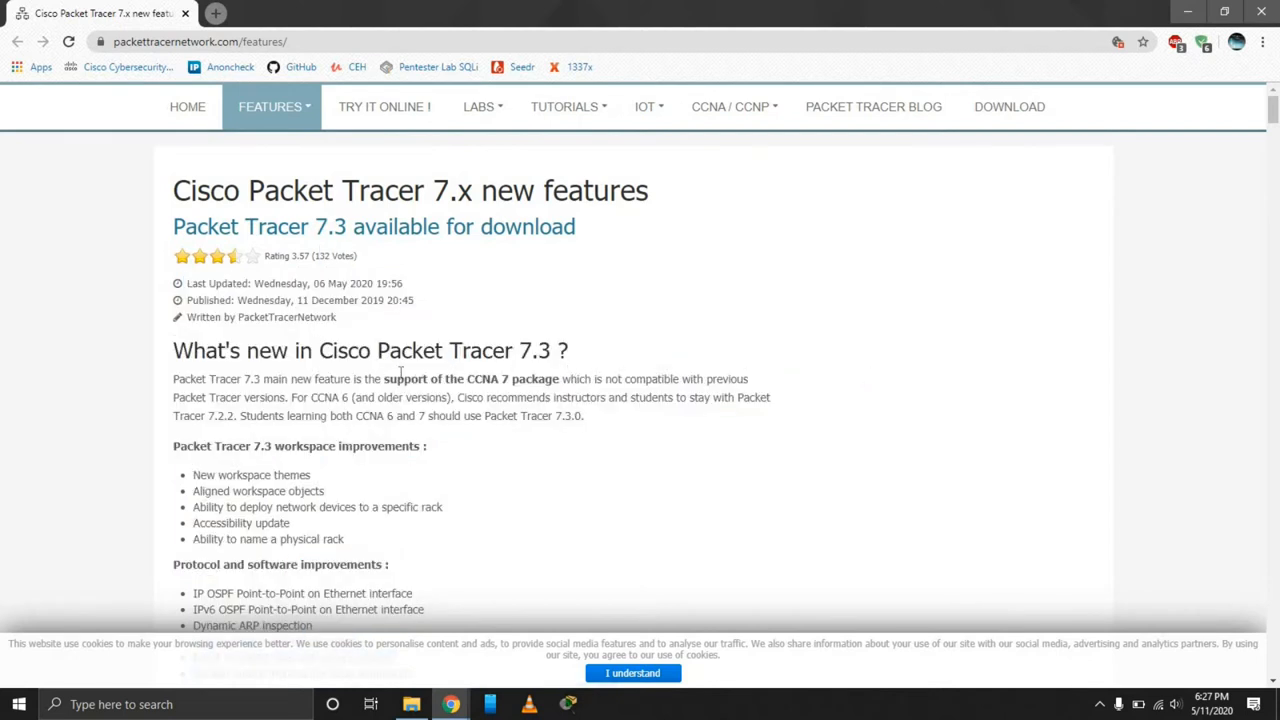
scroll("down", 3)
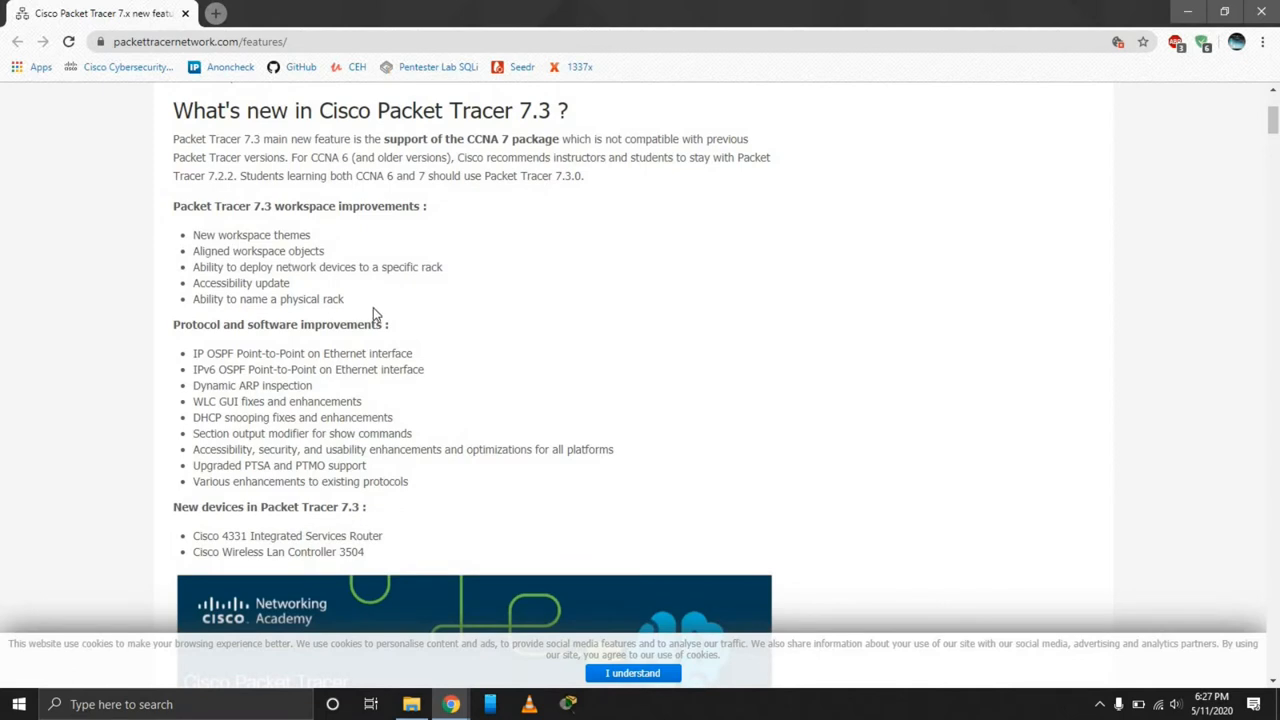
left_click_drag(230, 284, 344, 300)
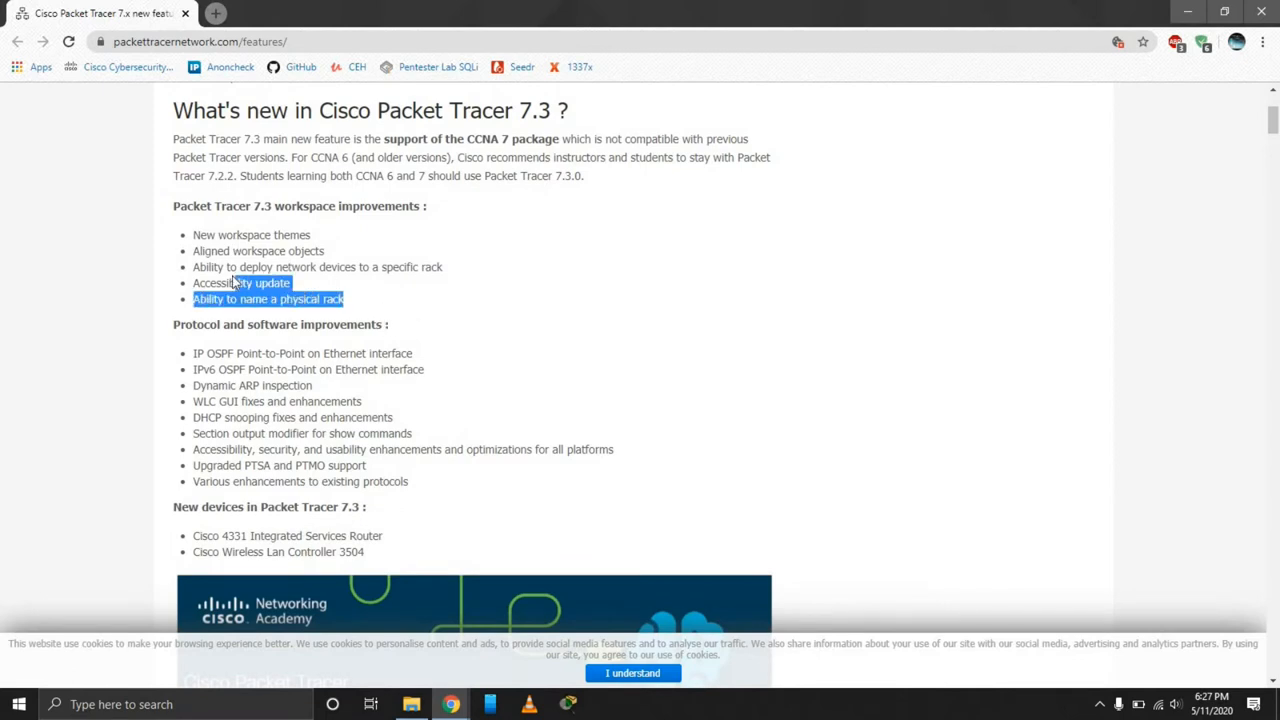
left_click(364, 300)
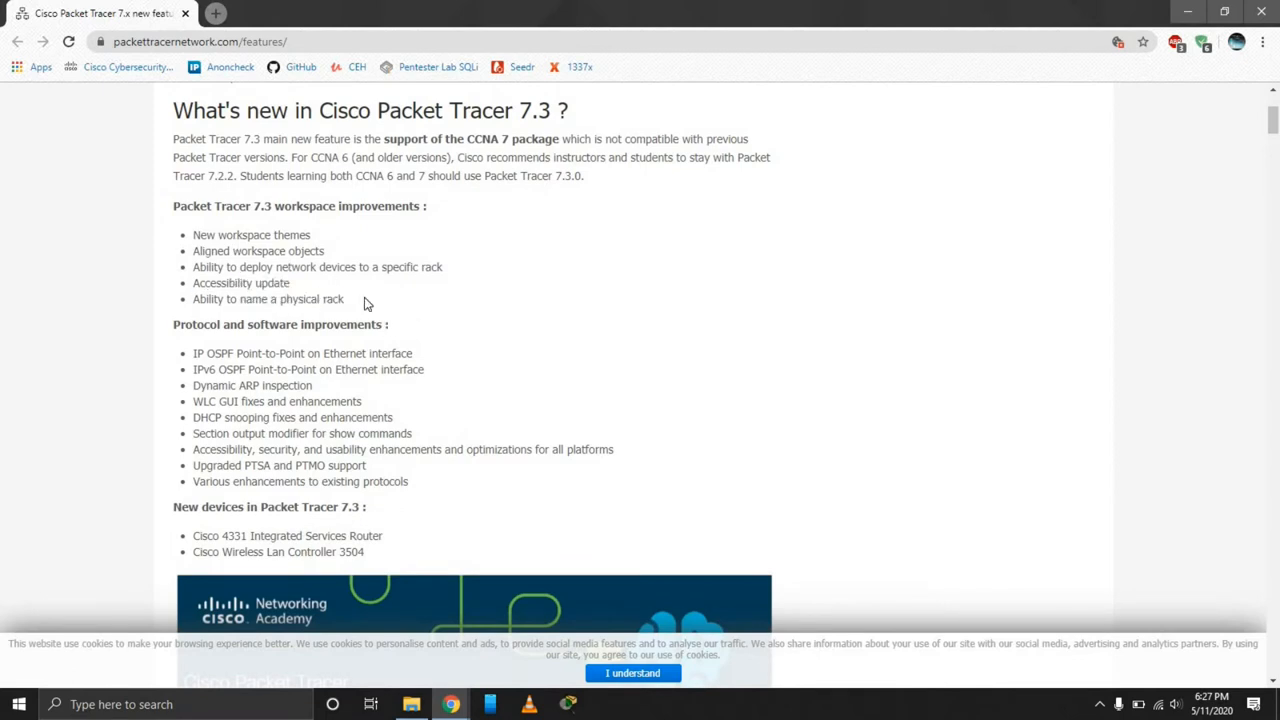
mouse_move(336, 318)
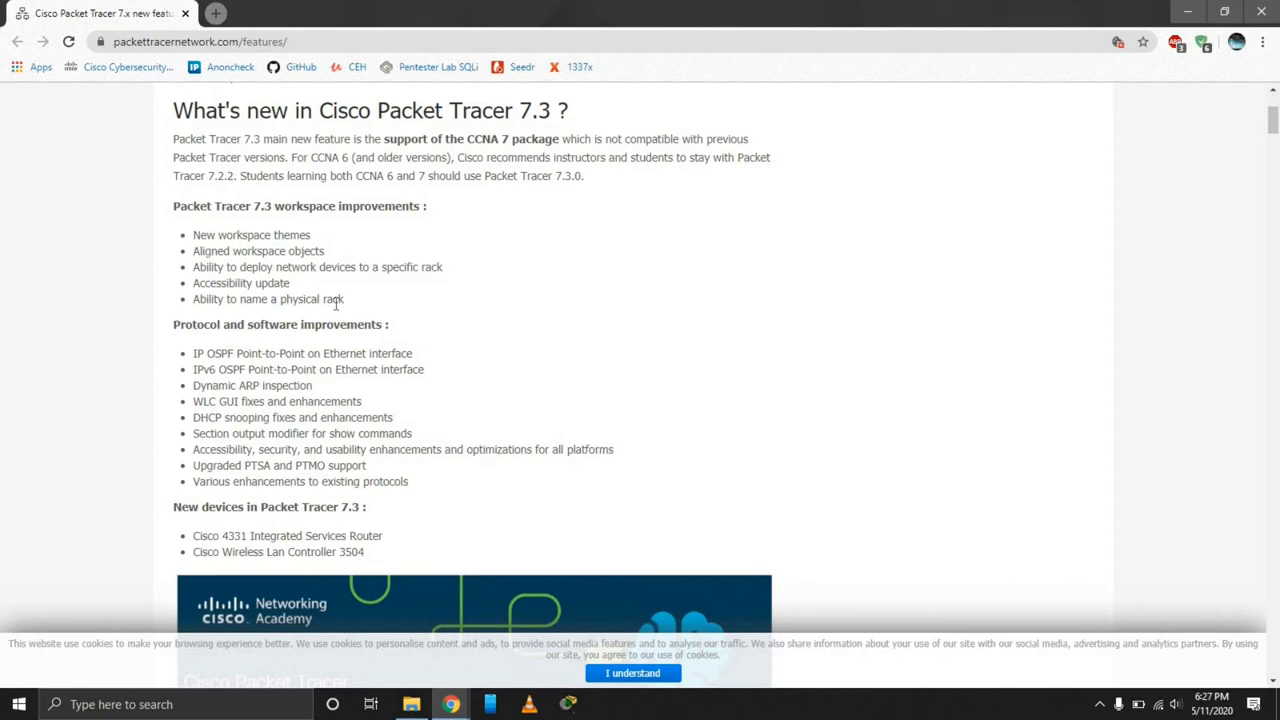
mouse_move(296, 288)
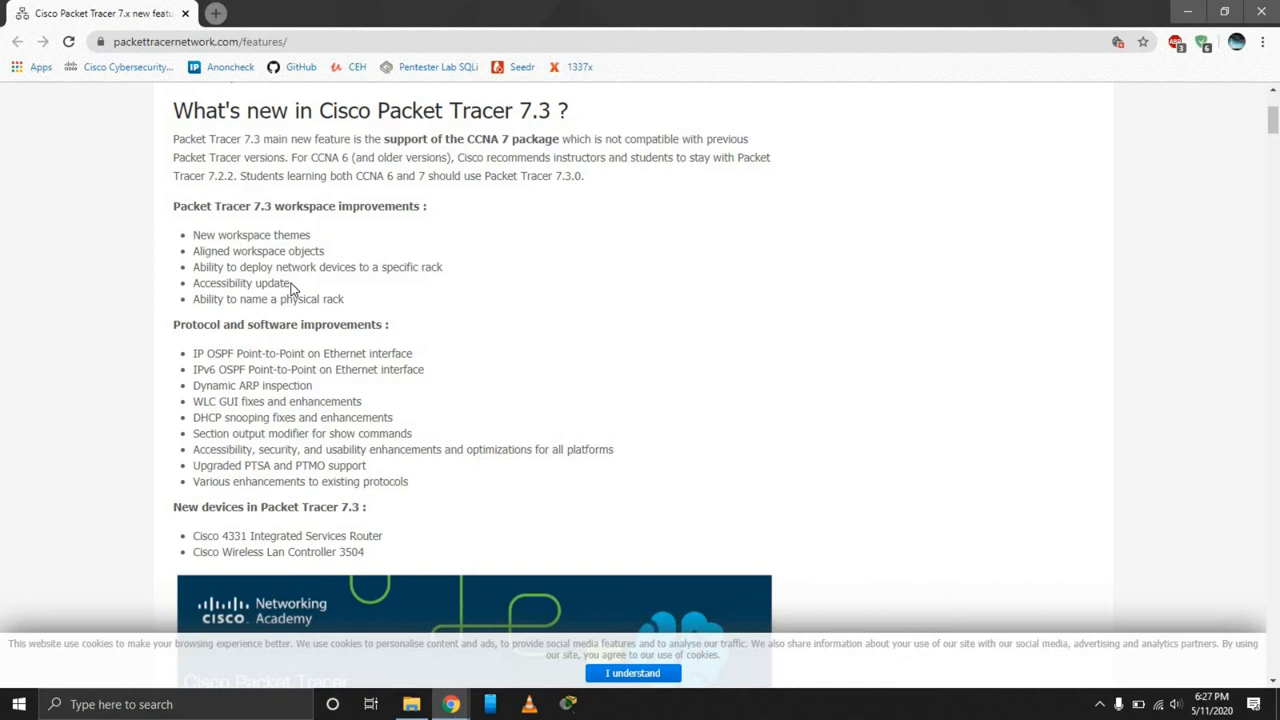
mouse_move(334, 388)
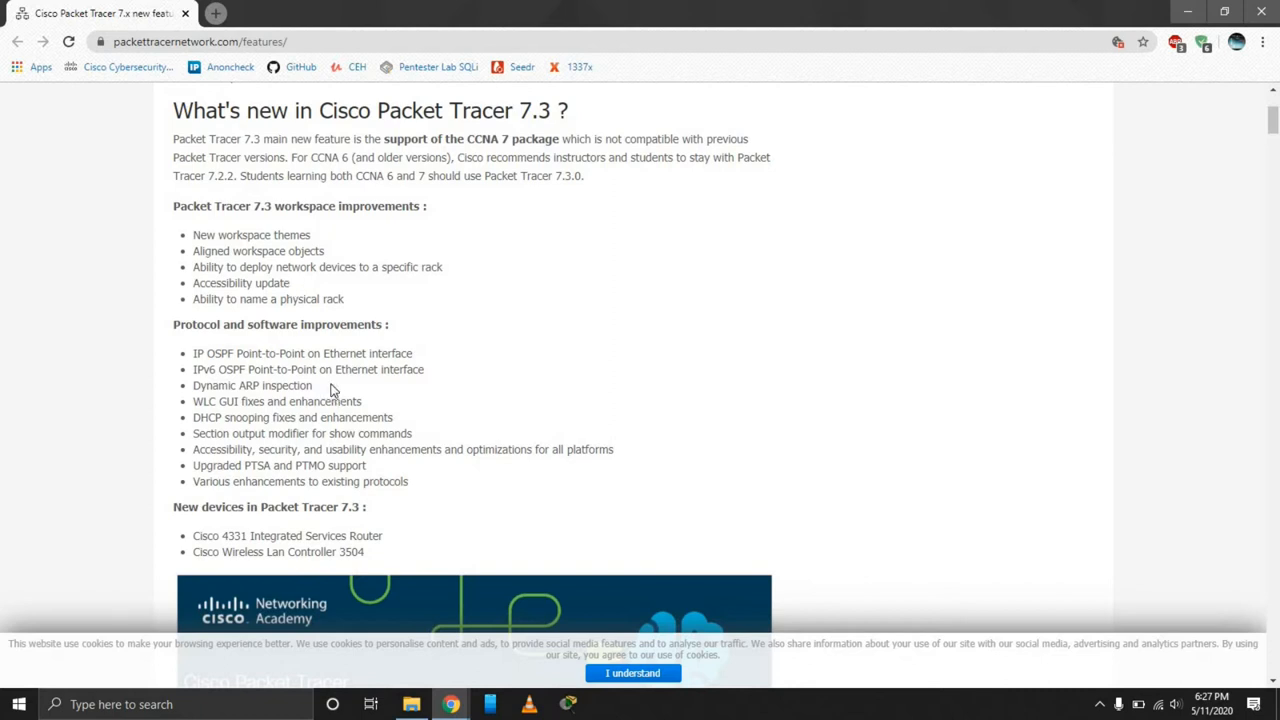
mouse_move(400, 294)
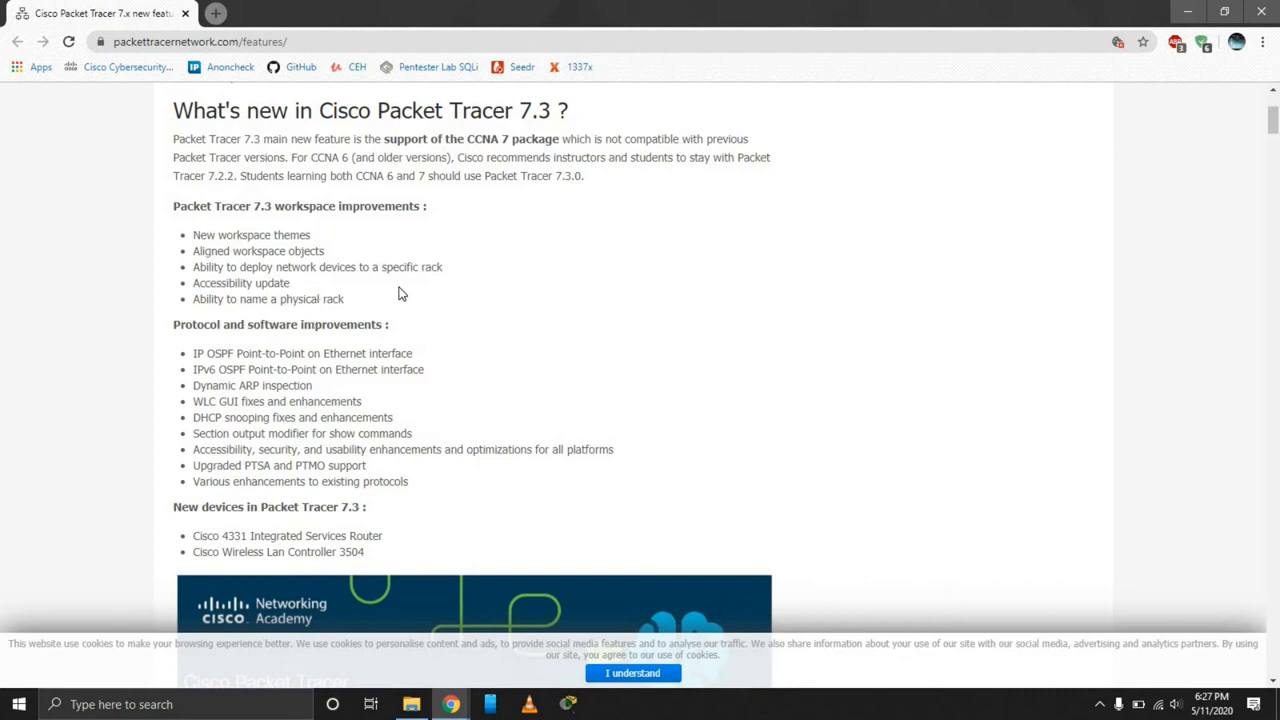
mouse_move(444, 282)
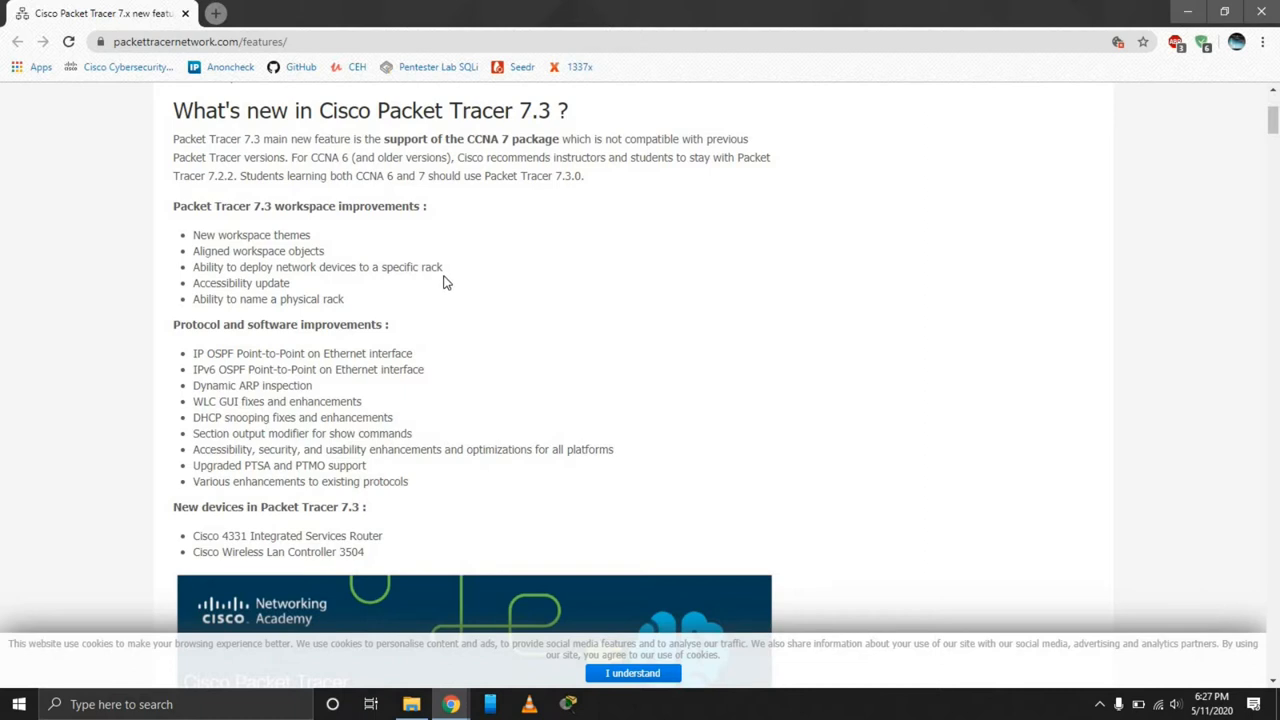
mouse_move(440, 290)
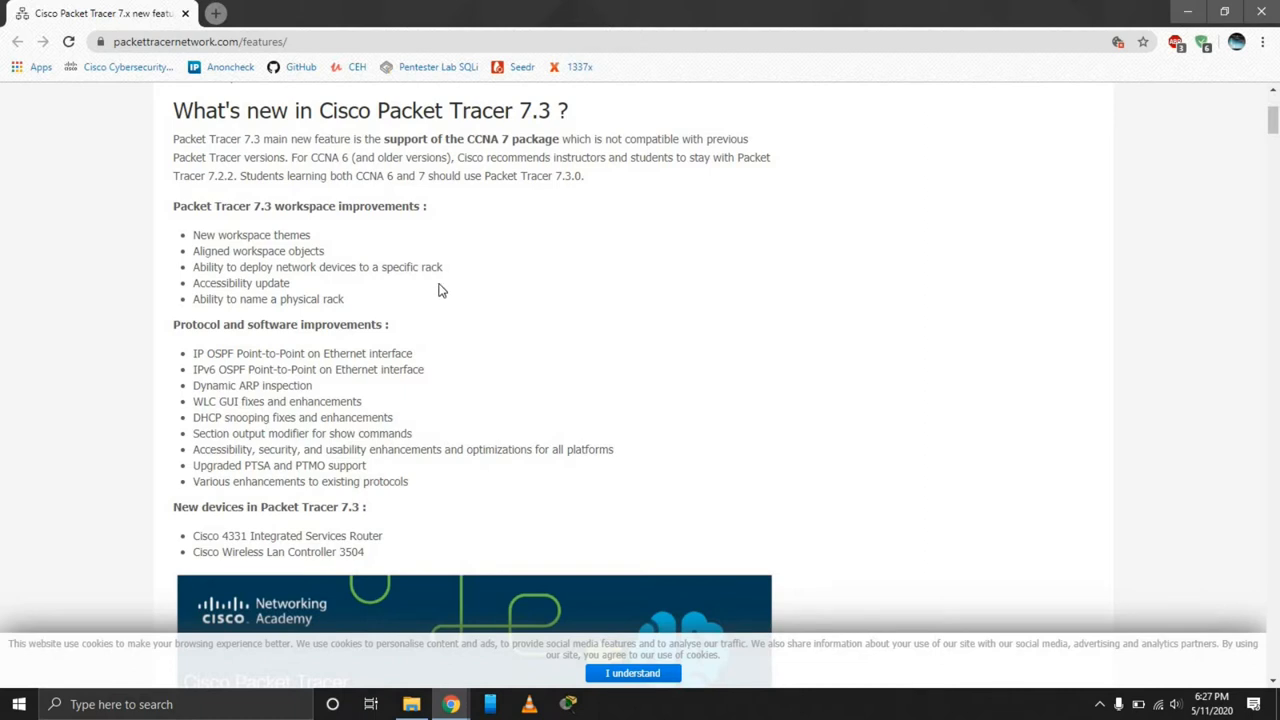
mouse_move(336, 264)
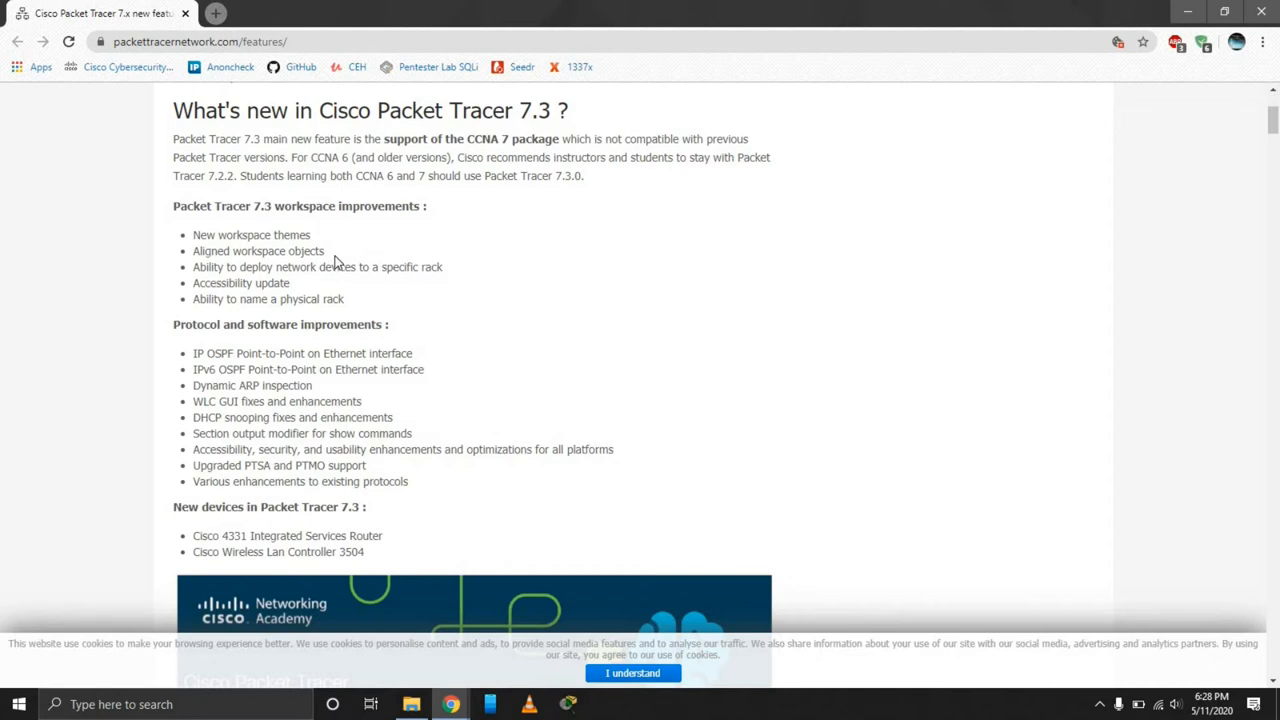
mouse_move(316, 244)
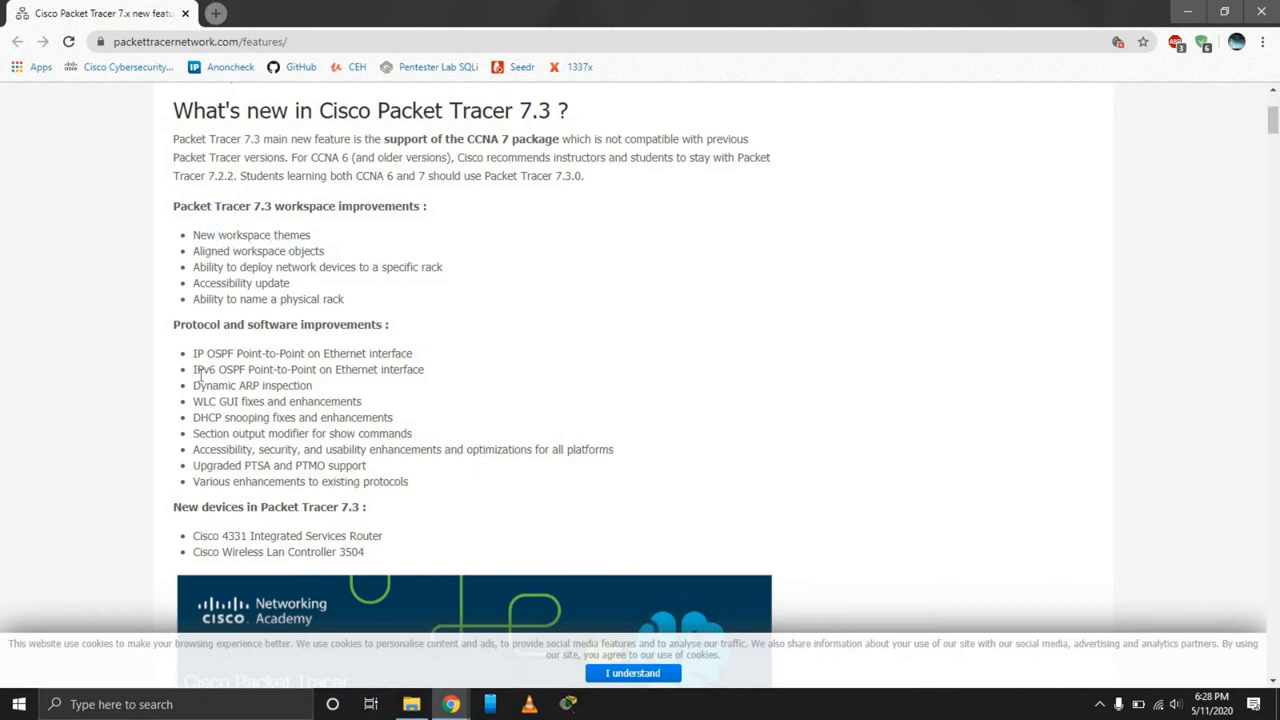
Step: Review the IPv6 OSPF point-to-point line and mark the 4331 router model number under new devices
double_click(308, 368)
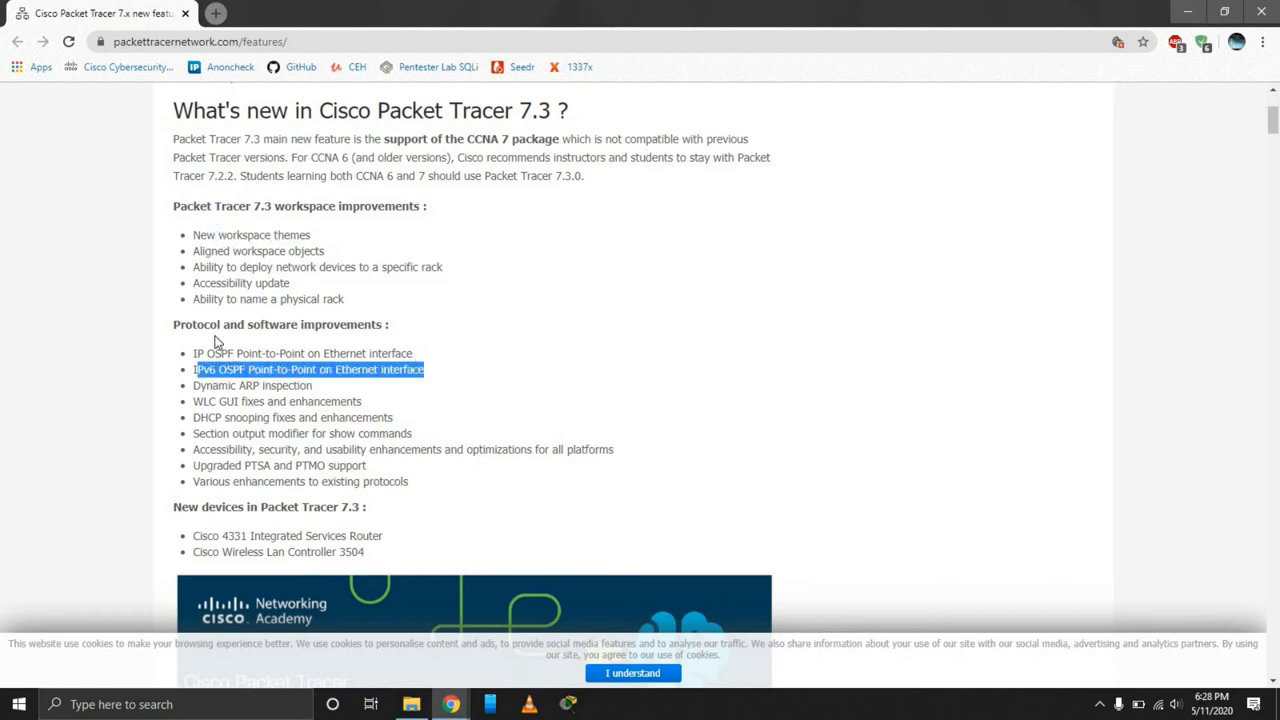
mouse_move(418, 400)
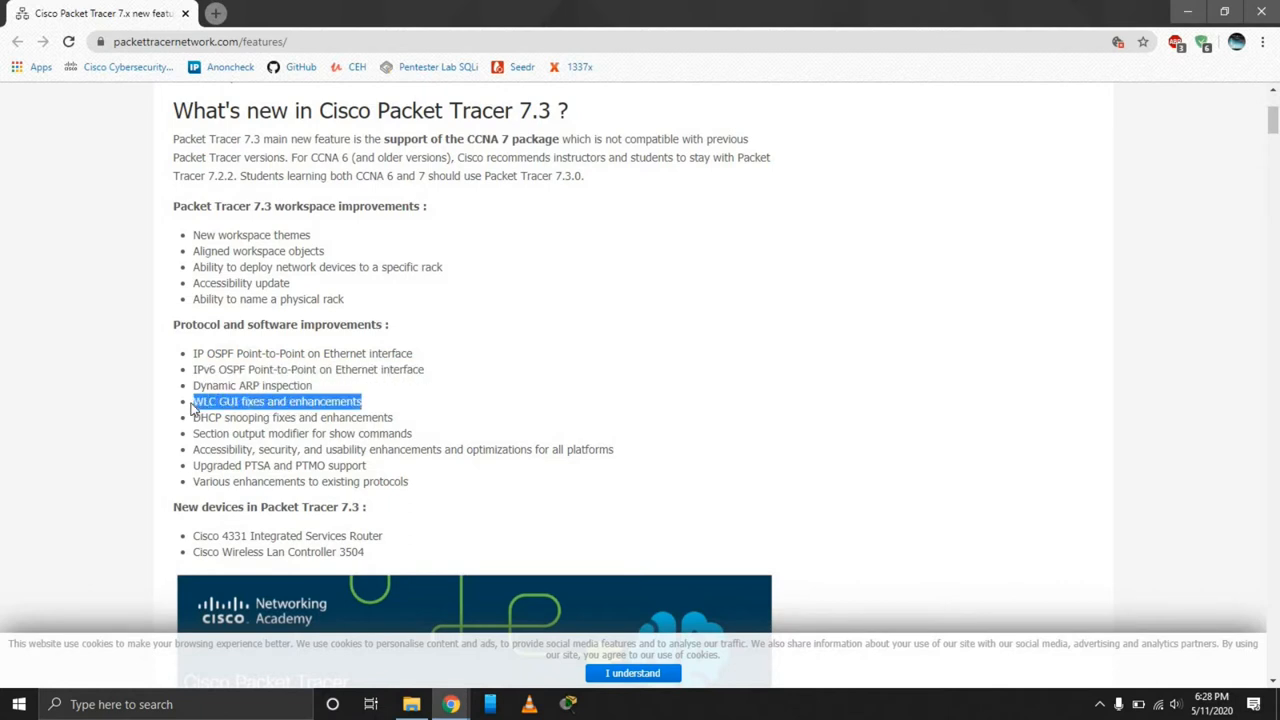
mouse_move(218, 418)
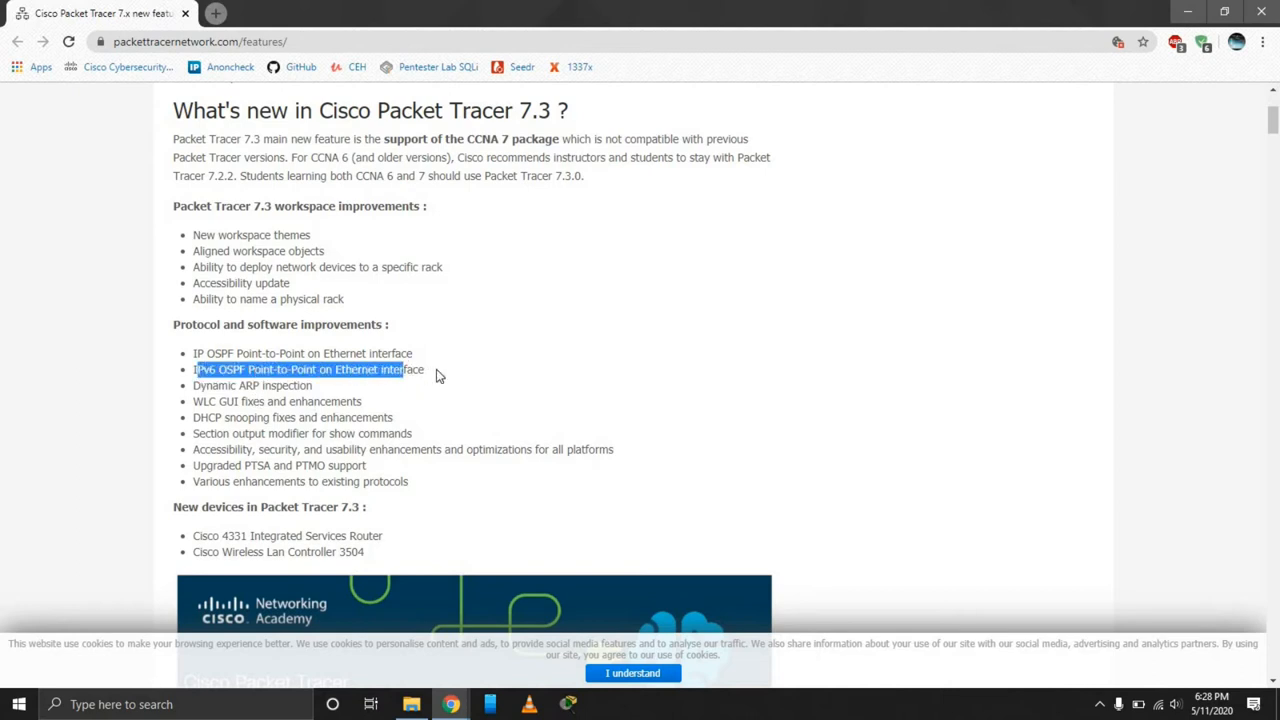
left_click(436, 376)
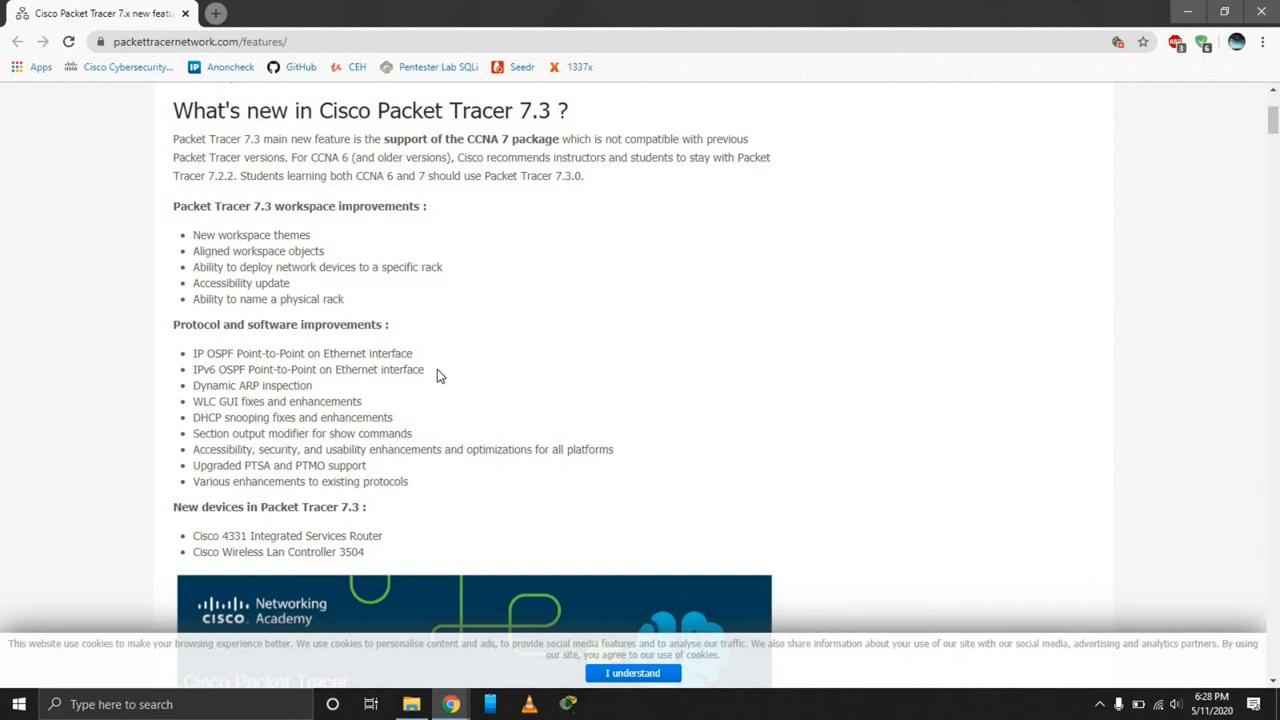
mouse_move(436, 414)
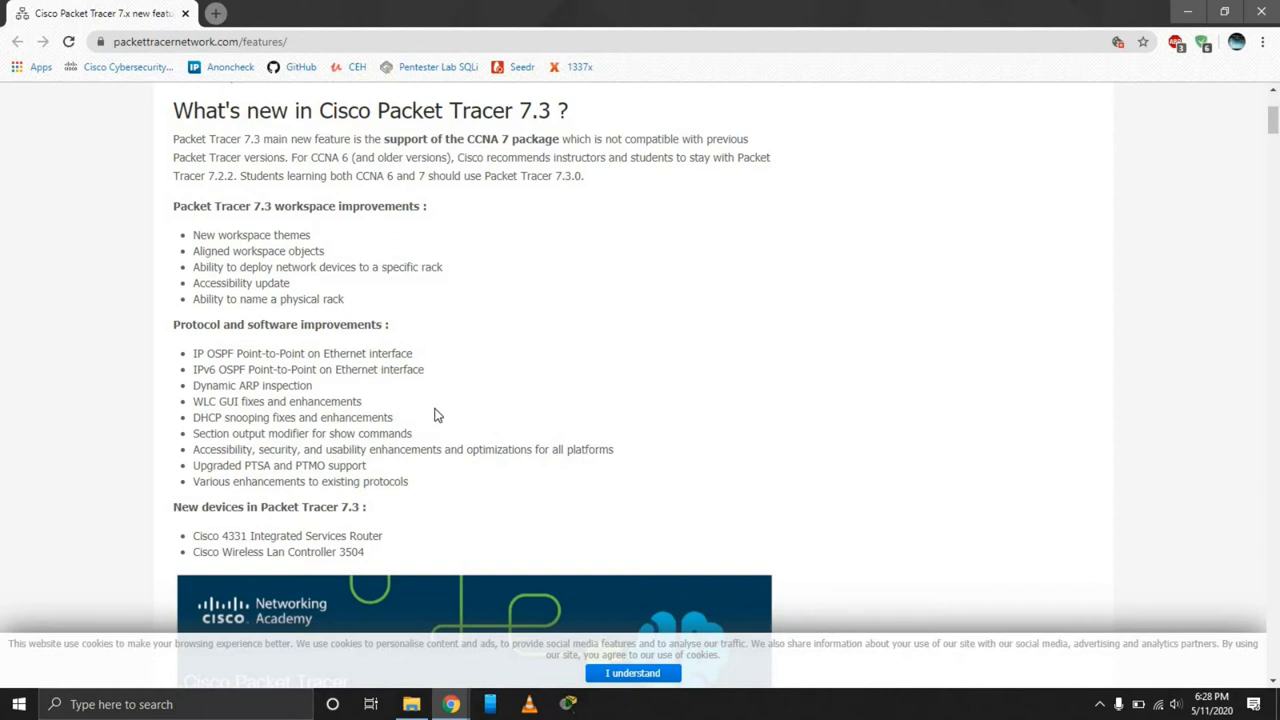
mouse_move(418, 504)
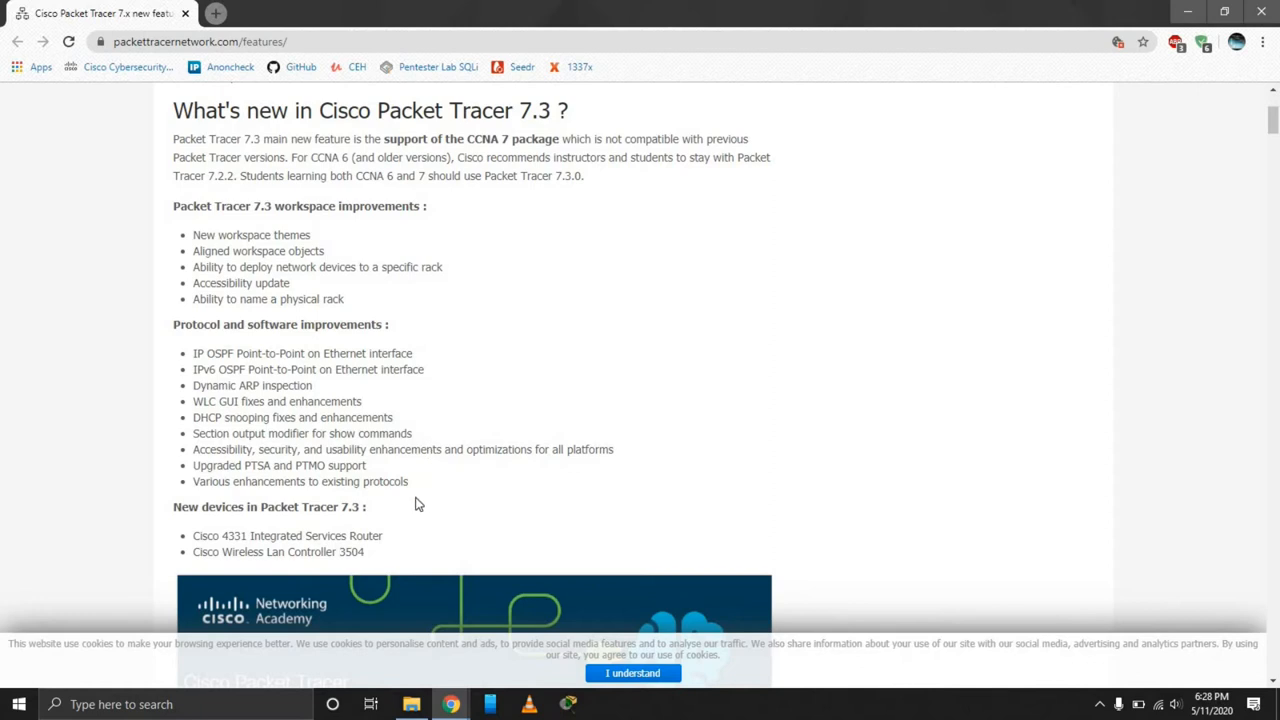
scroll("down", 3)
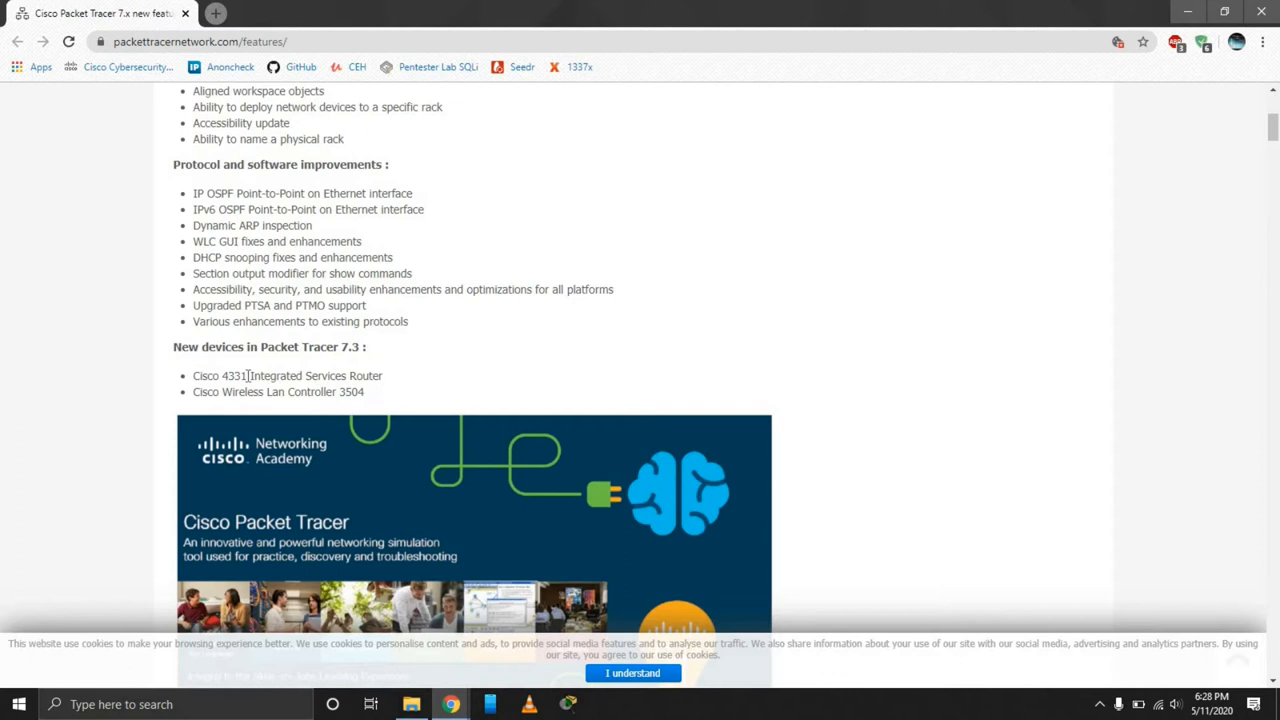
double_click(232, 376)
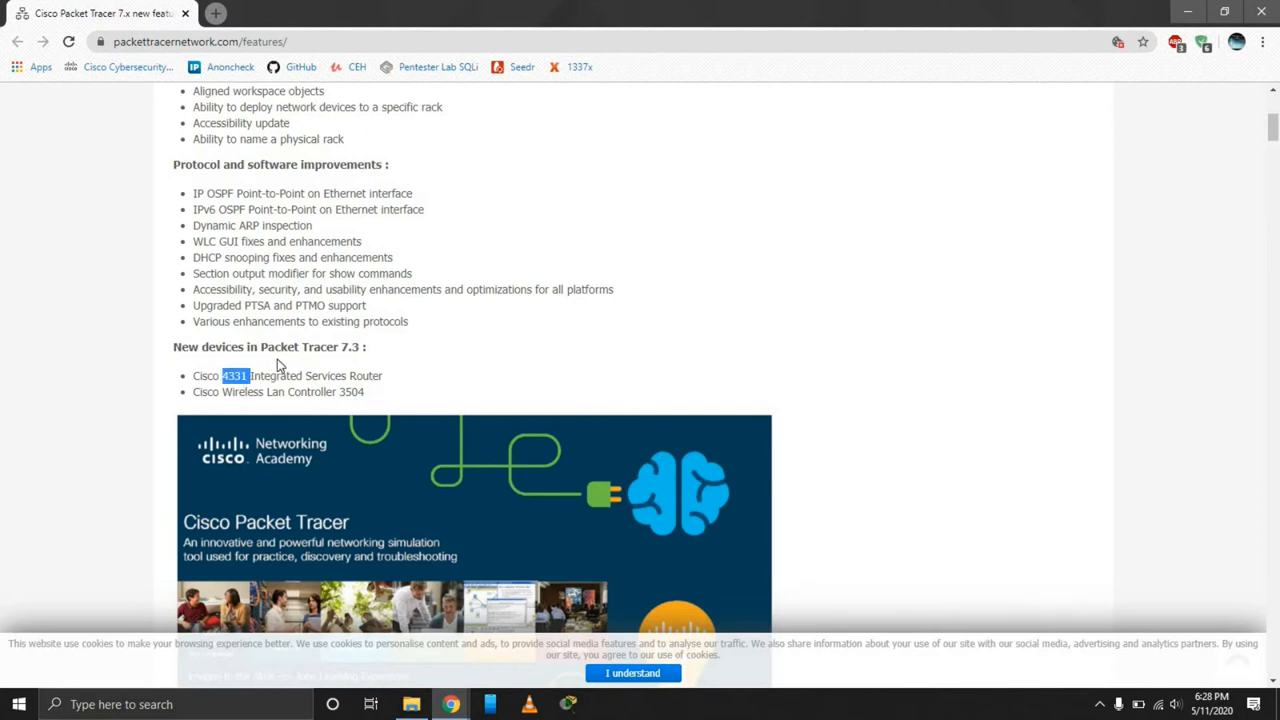
mouse_move(650, 700)
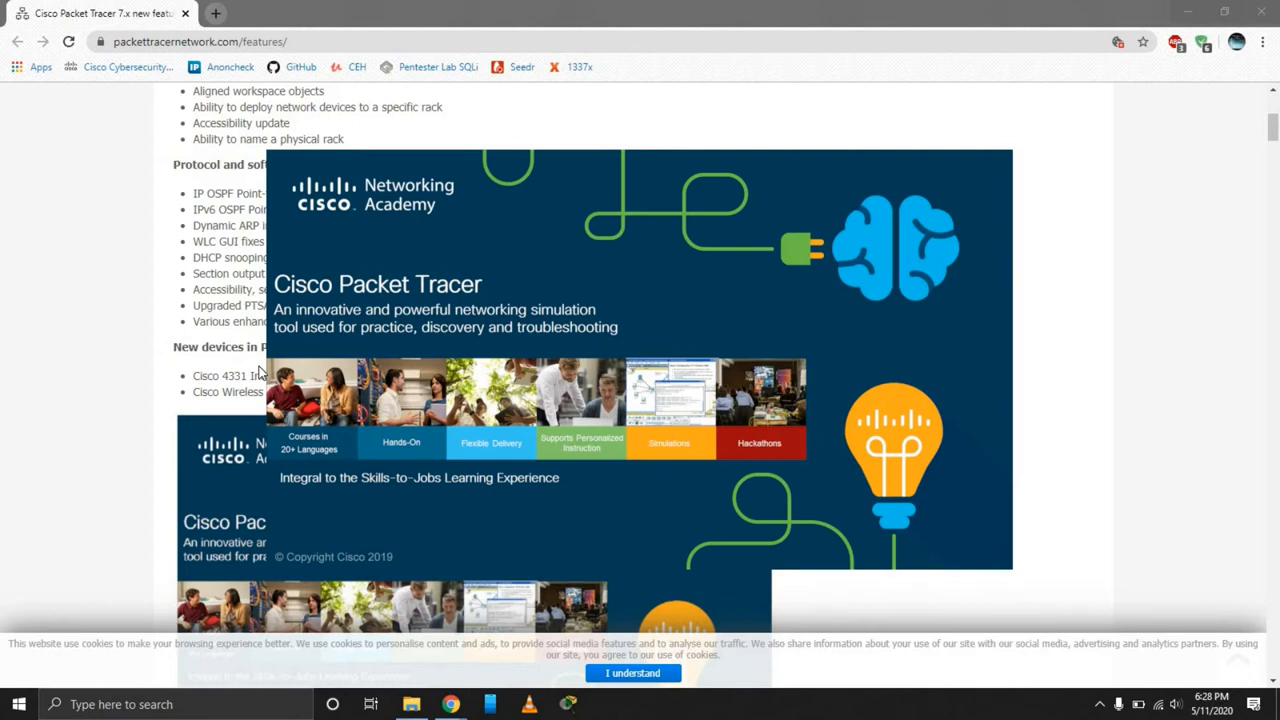
Step: Bring Packet Tracer to full screen and place an ISR4331 router on the logical workspace
left_click(568, 704)
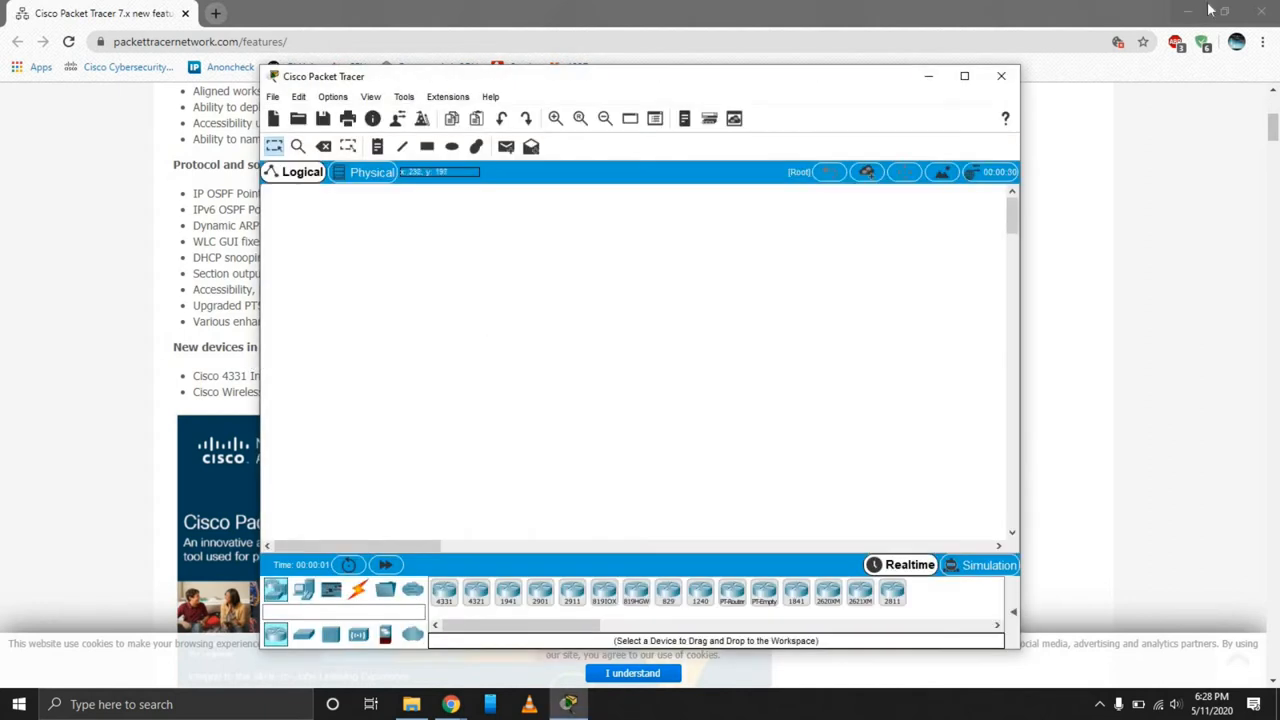
left_click(964, 76)
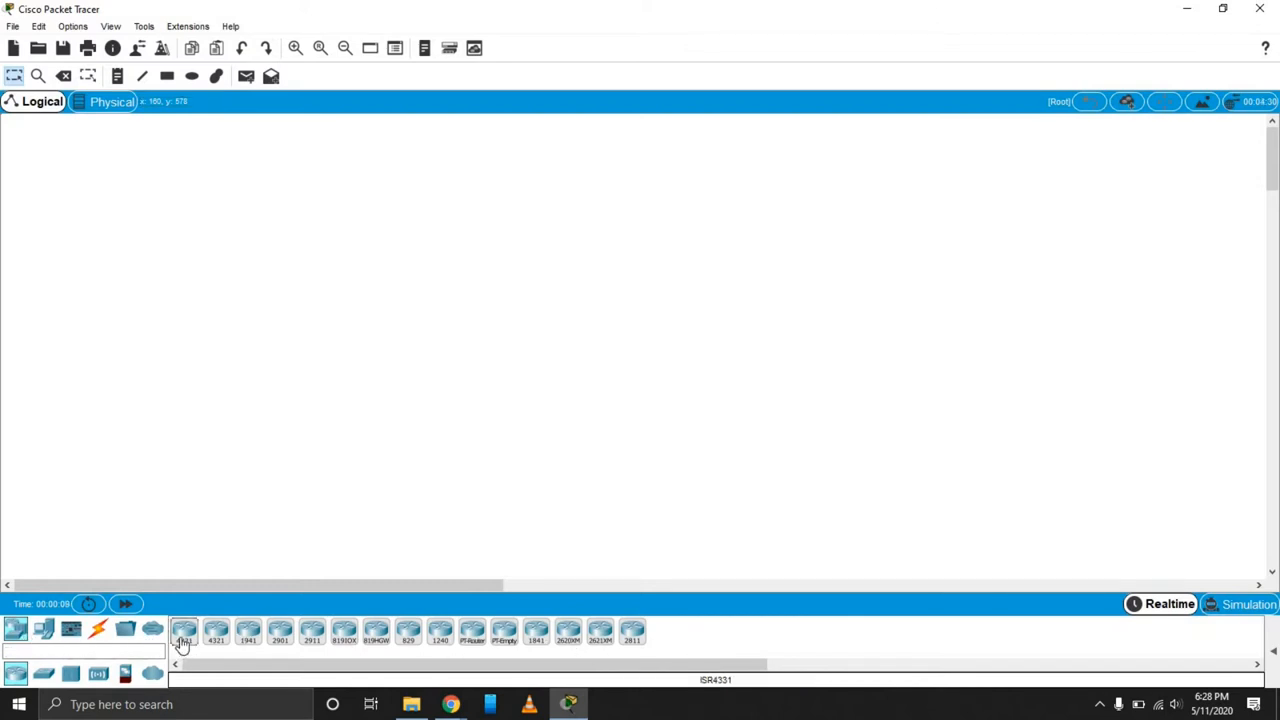
left_click(504, 300)
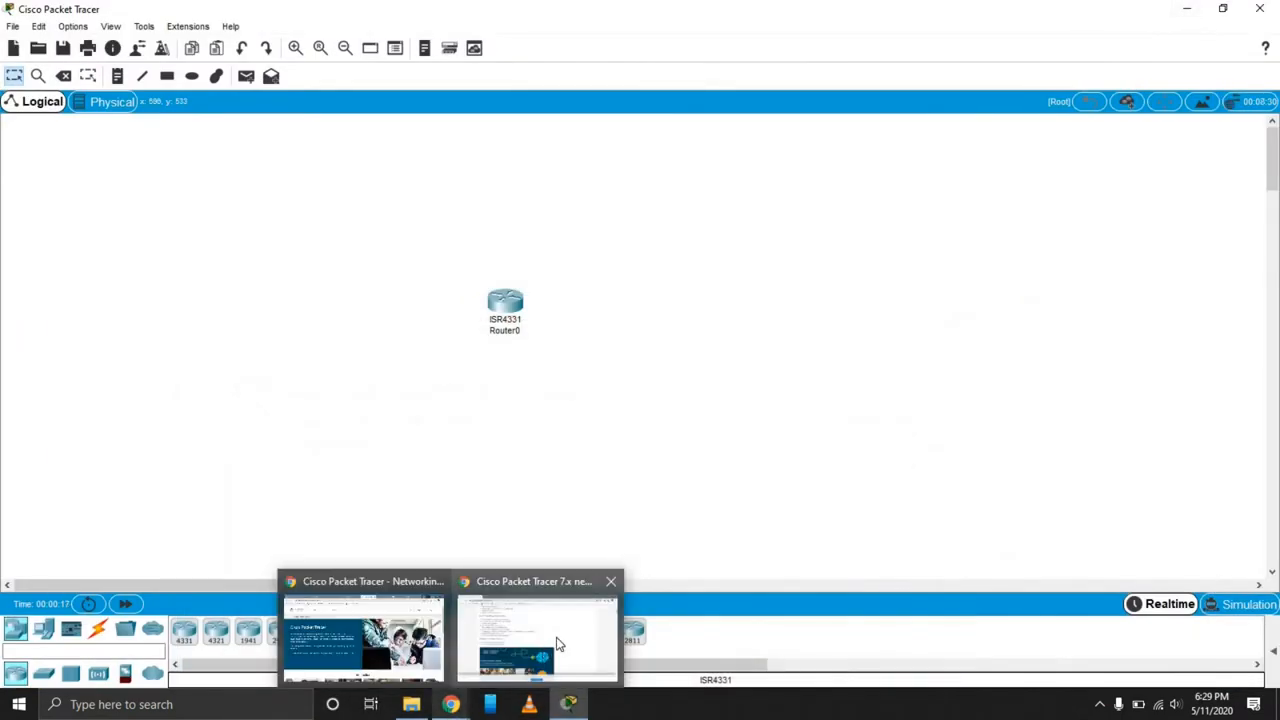
Step: Check the features page again, then bring up Router0's device window
left_click(536, 636)
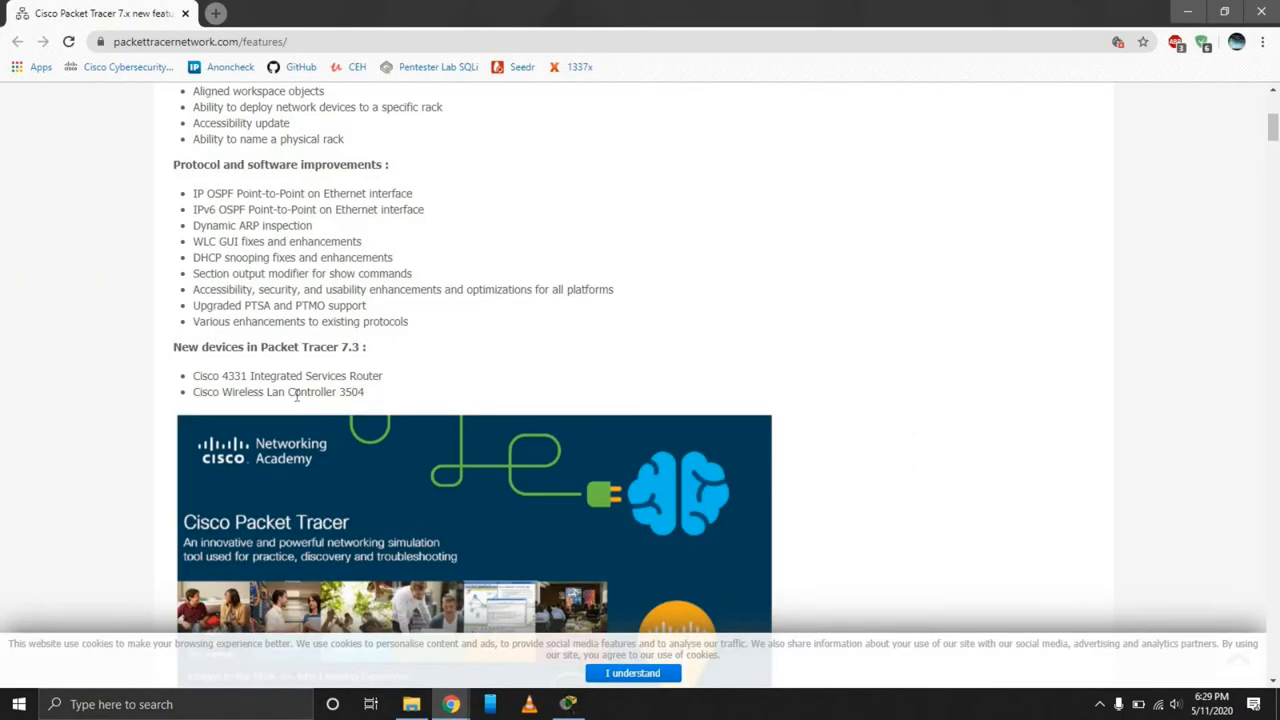
double_click(292, 390)
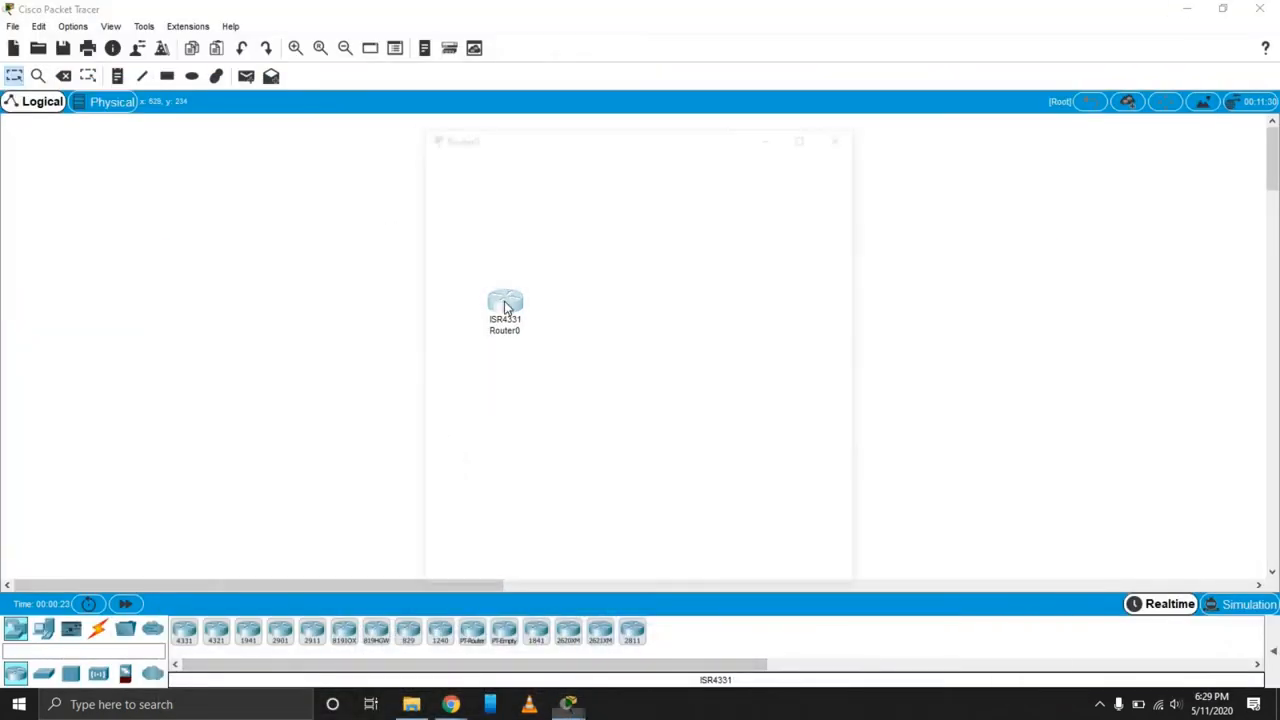
double_click(504, 304)
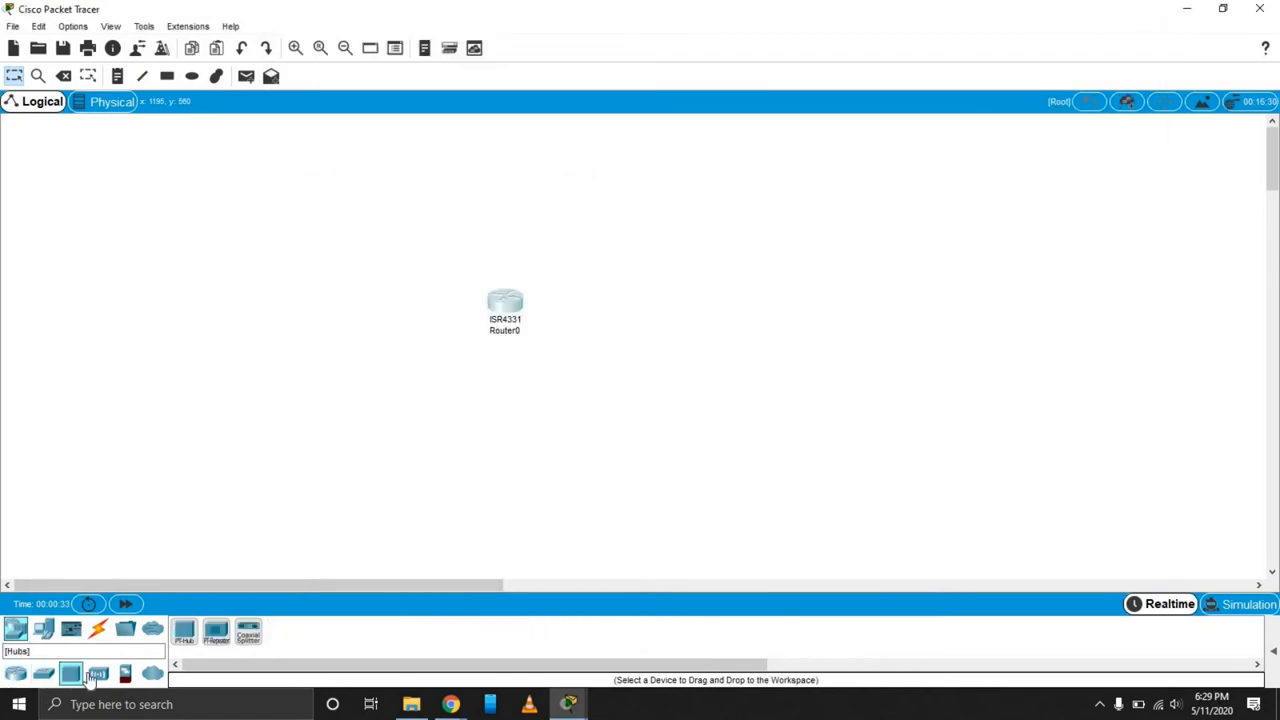
Step: Place a WLC-3504 controller from Wireless Devices beside Router0 and review its Attributes and Physical views
left_click(96, 672)
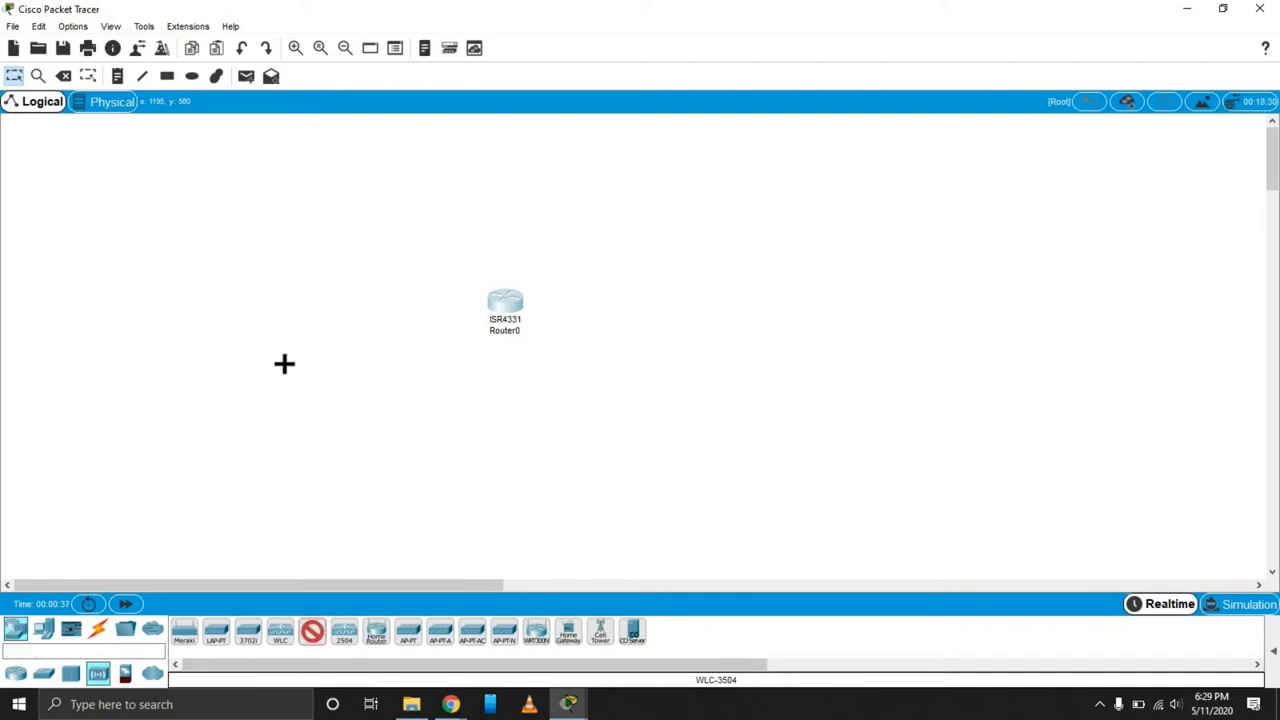
left_click(278, 300)
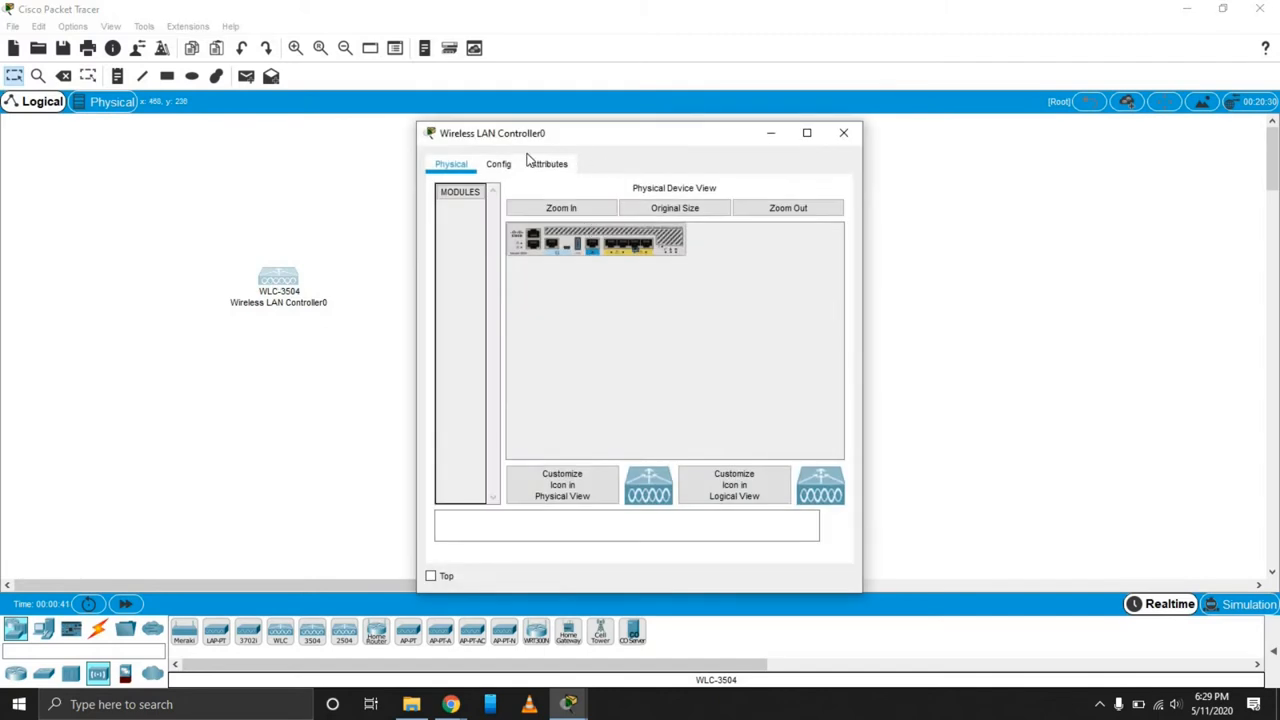
left_click(548, 164)
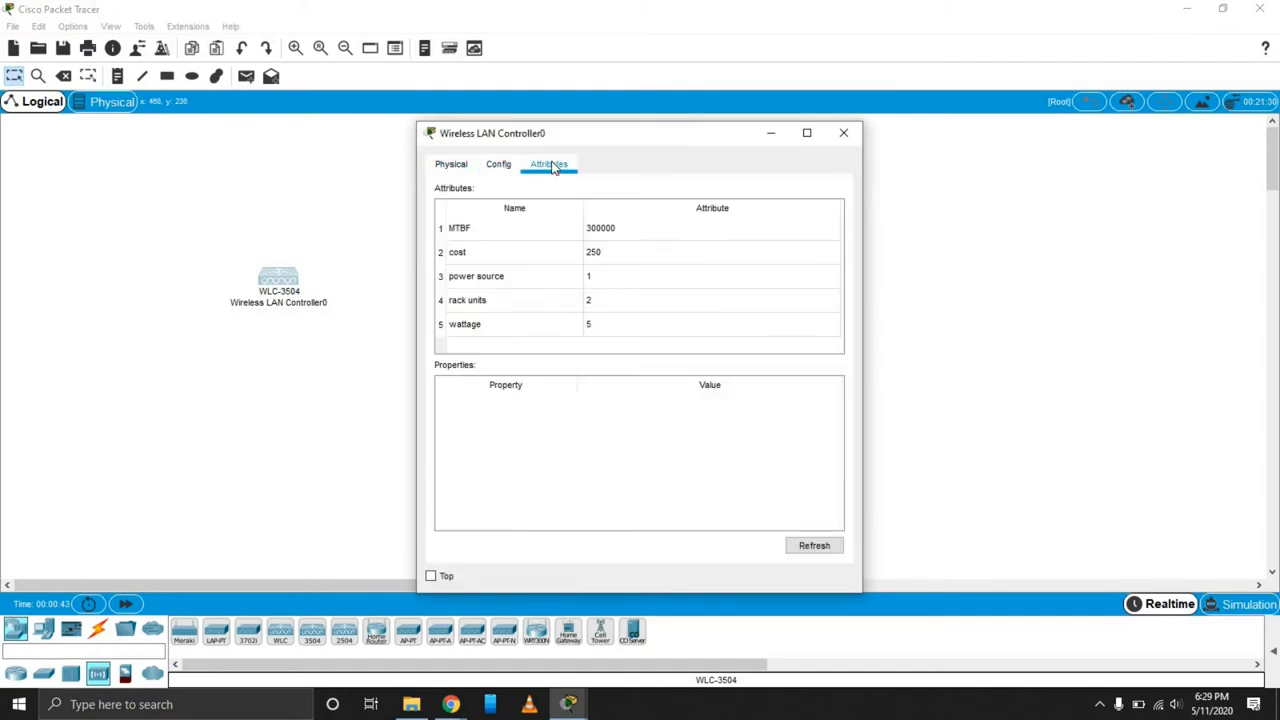
left_click(452, 164)
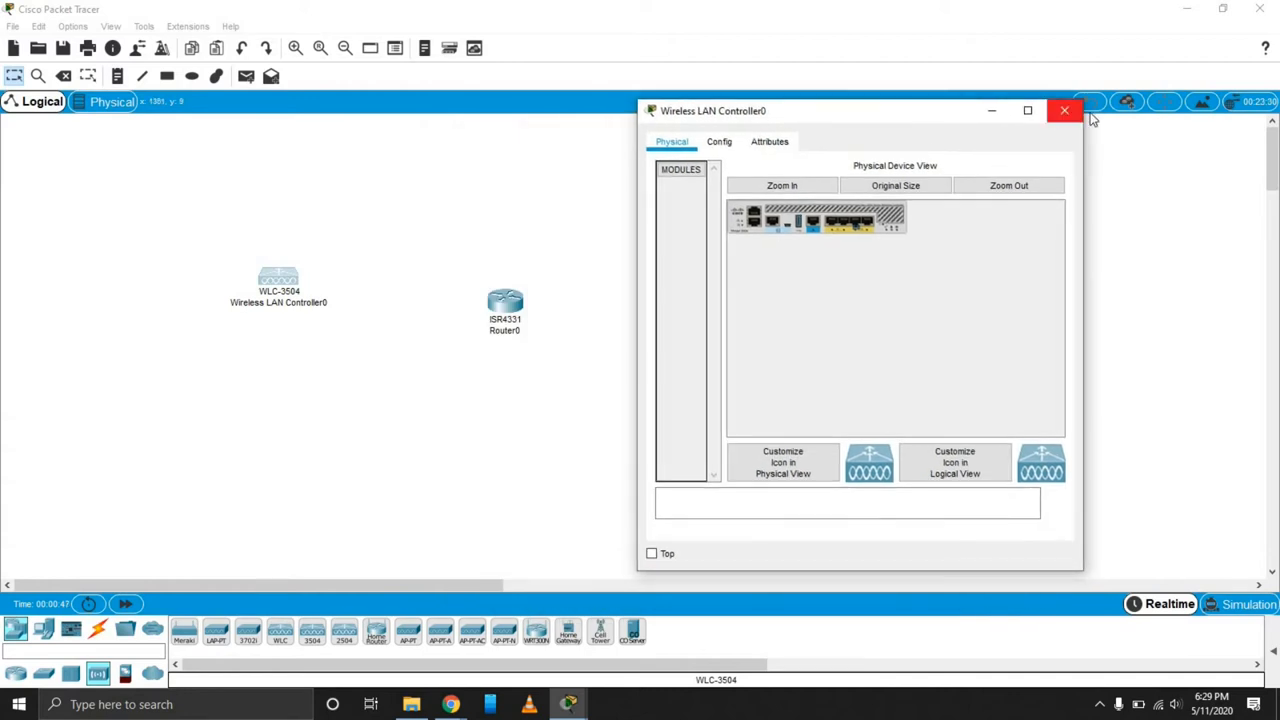
left_click(1064, 110)
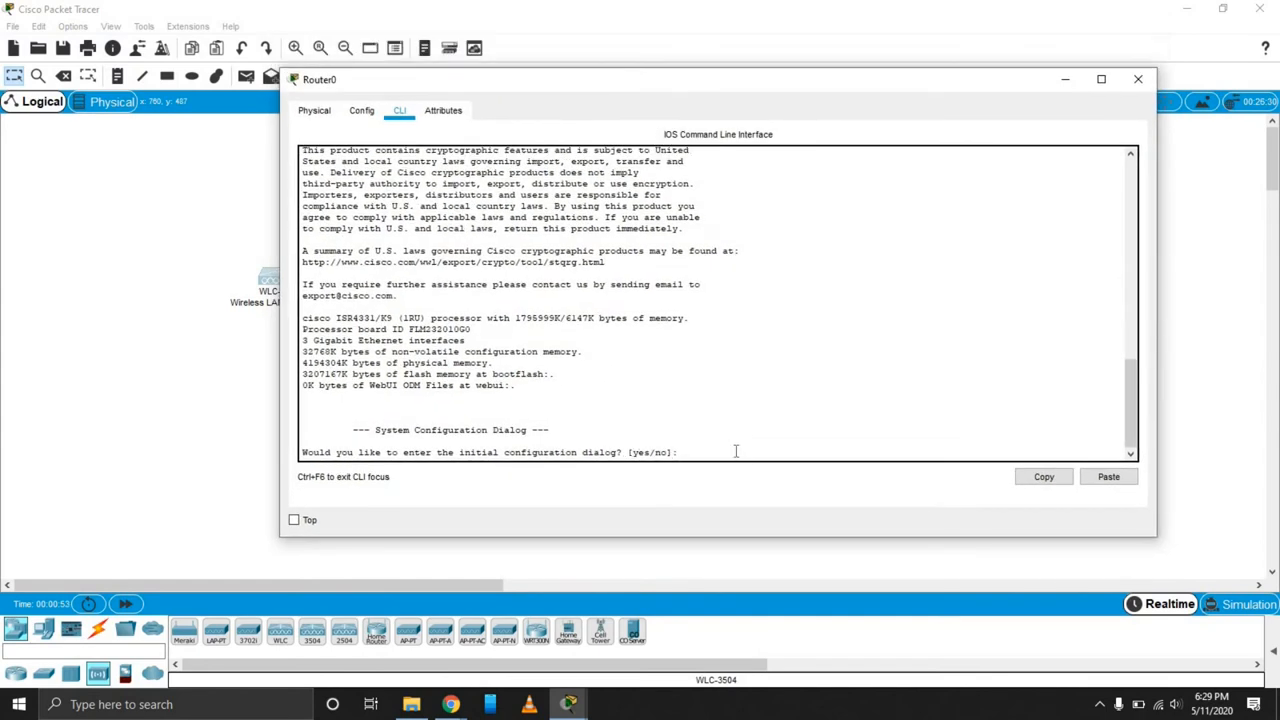
Step: Answer no to Router0's setup dialog, enter privileged mode with enable, and list commands with ?
type("no")
type("?")
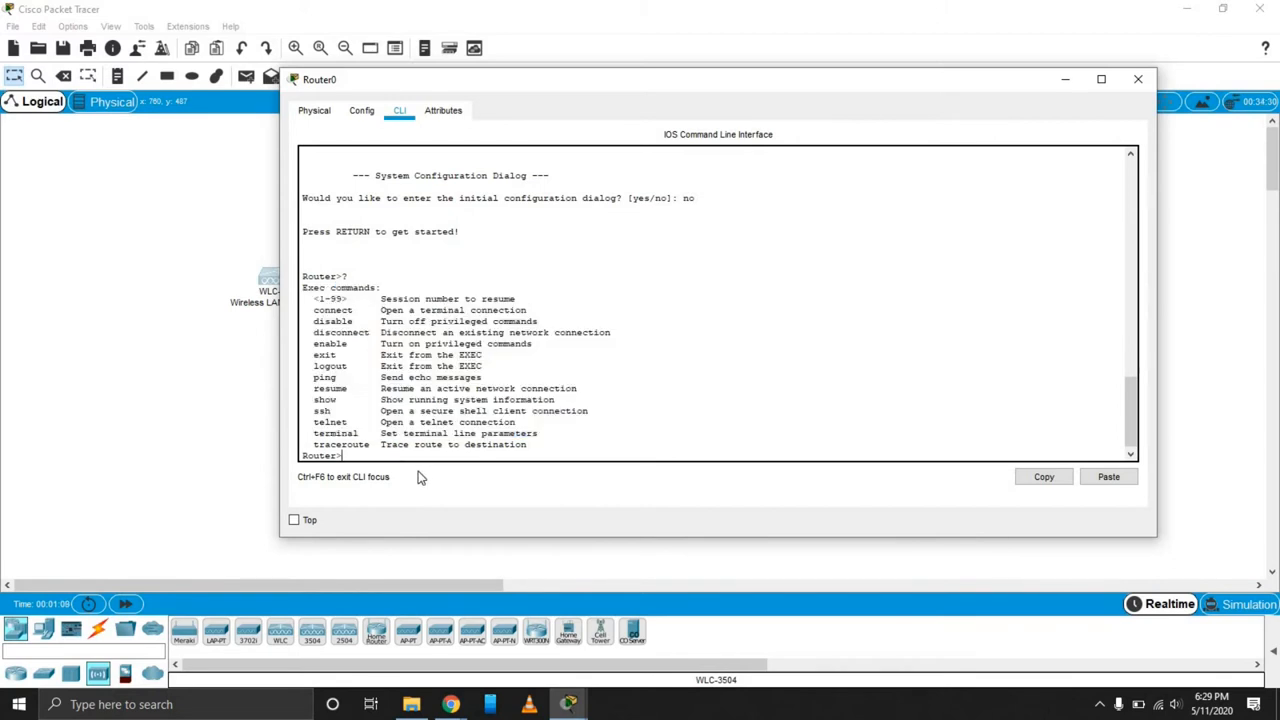
type("en")
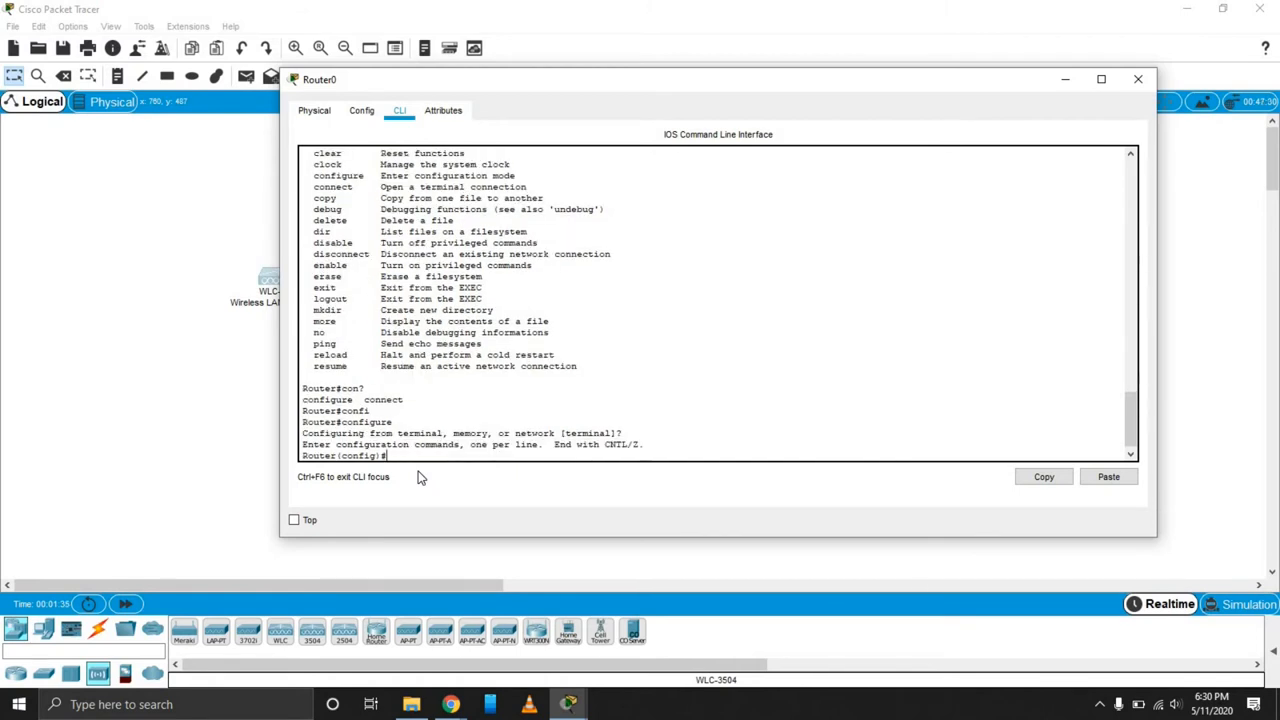
type("?")
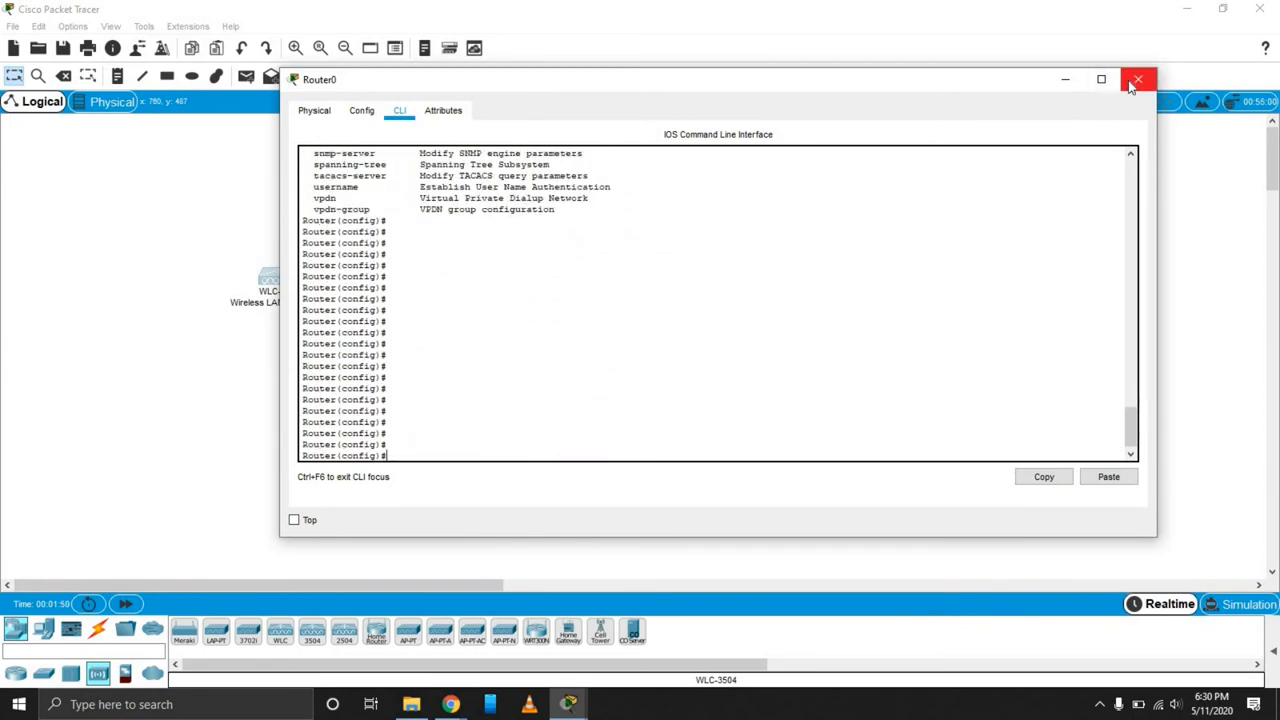
Step: Move the WLC above and left of Router0 near the workspace centre
left_click(1136, 80)
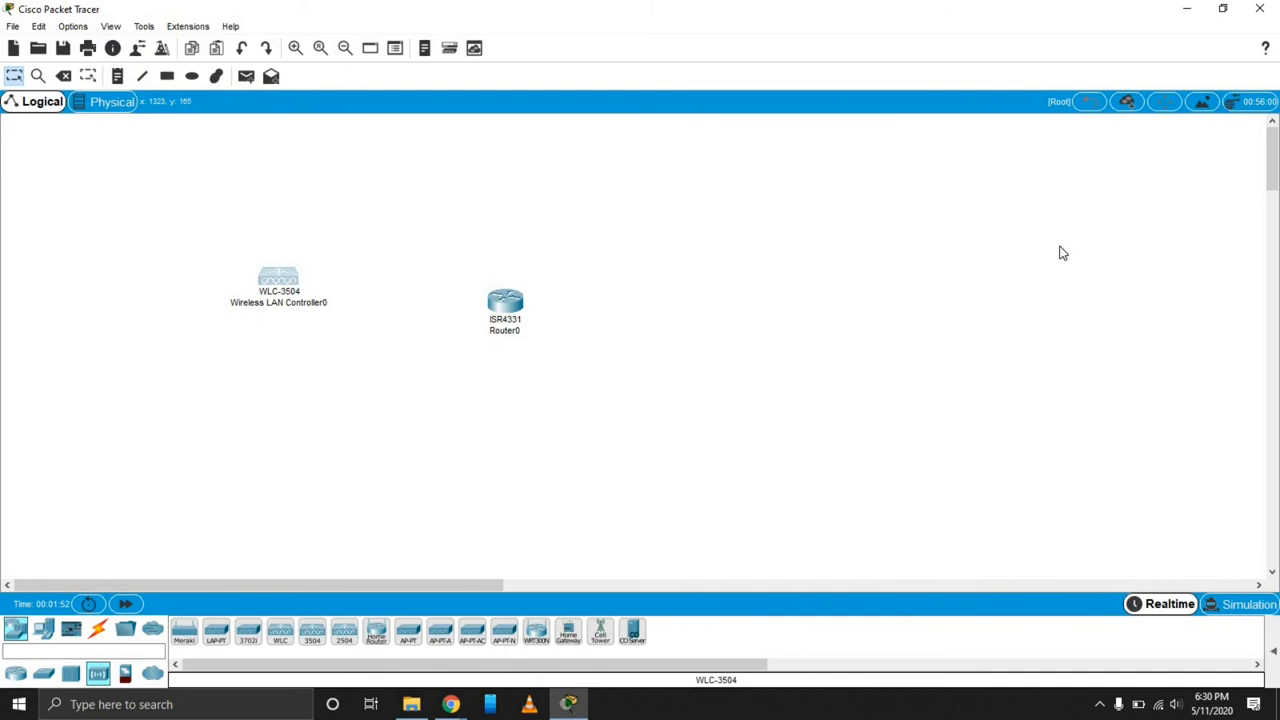
left_click_drag(280, 284, 190, 168)
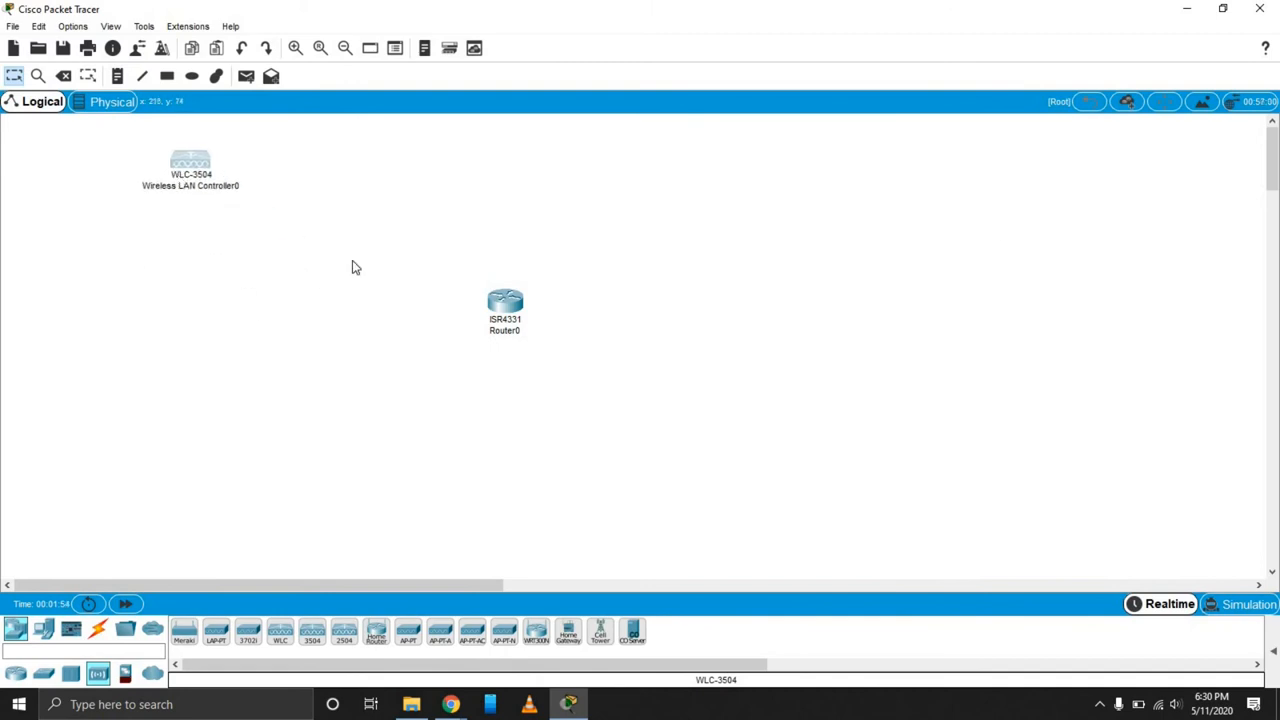
left_click_drag(504, 300, 772, 218)
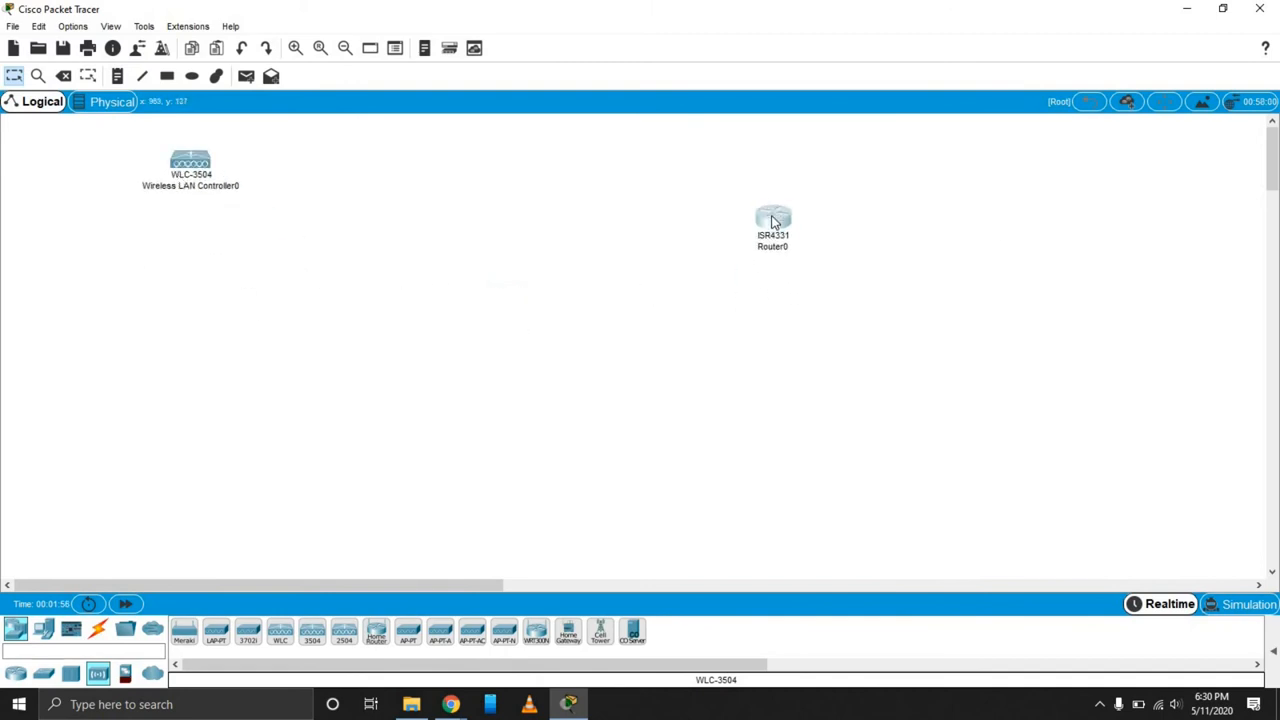
left_click_drag(190, 164, 384, 244)
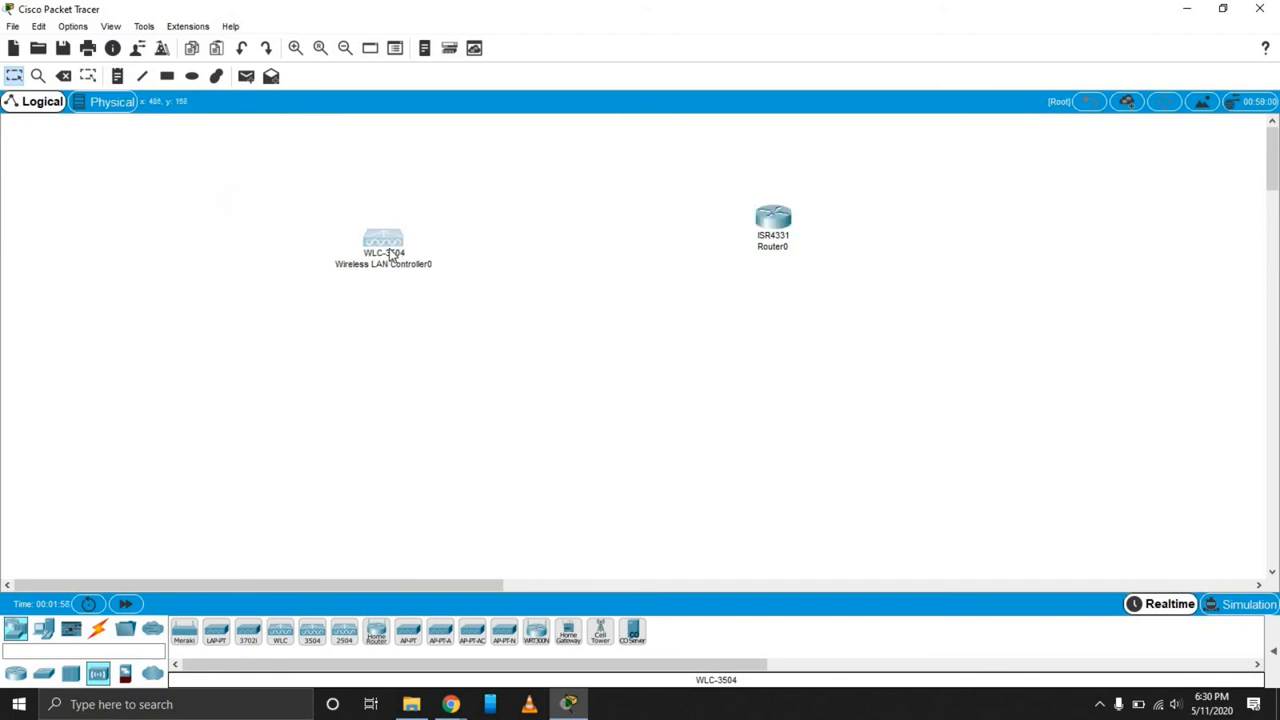
mouse_move(392, 256)
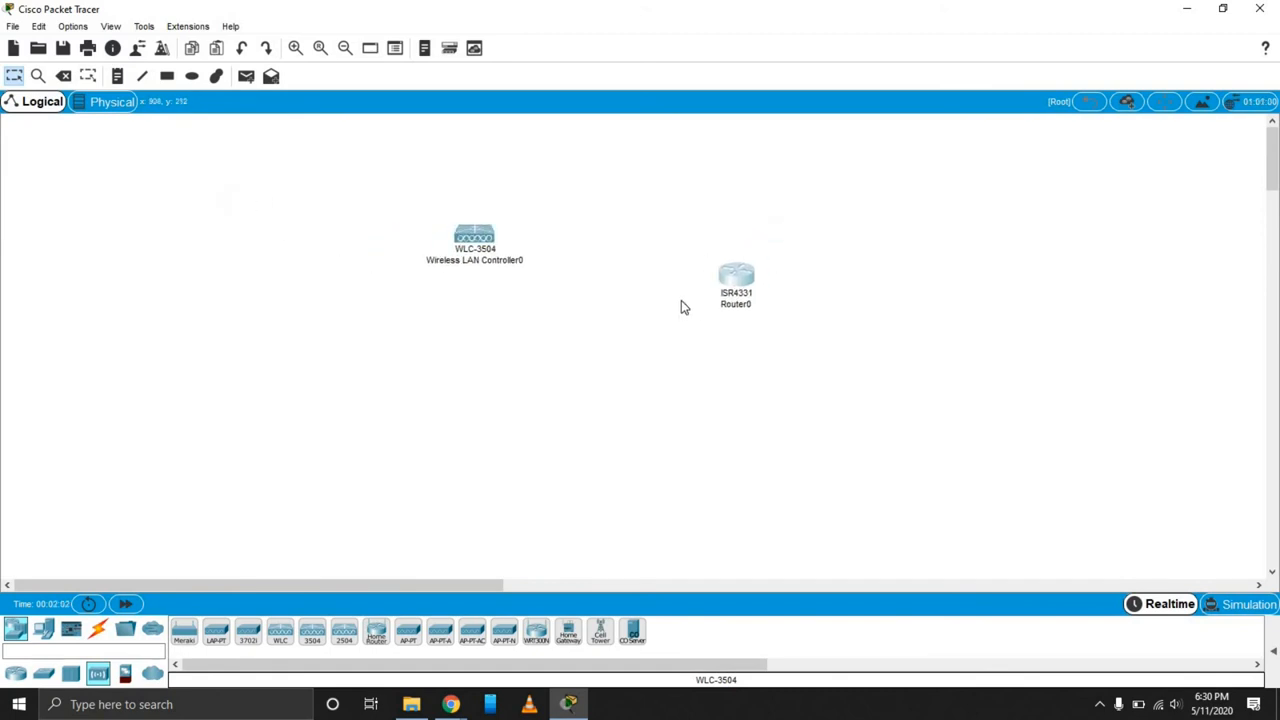
left_click_drag(736, 276, 686, 292)
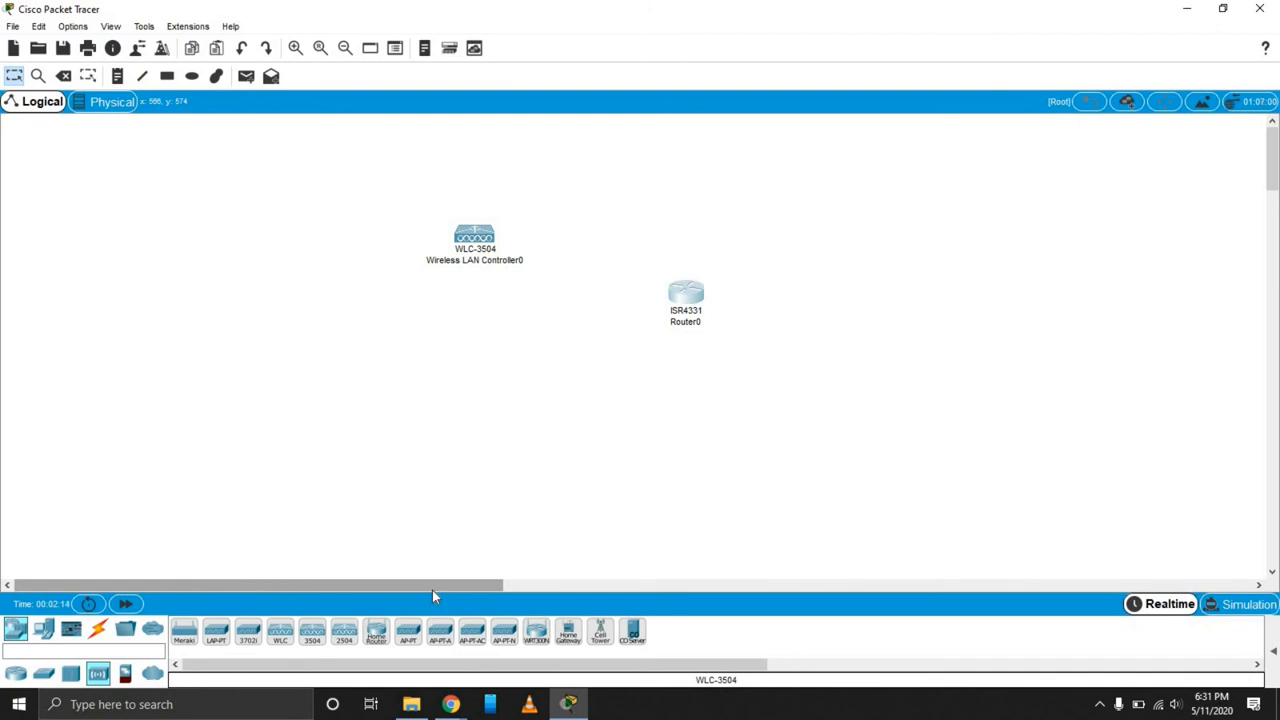
mouse_move(456, 588)
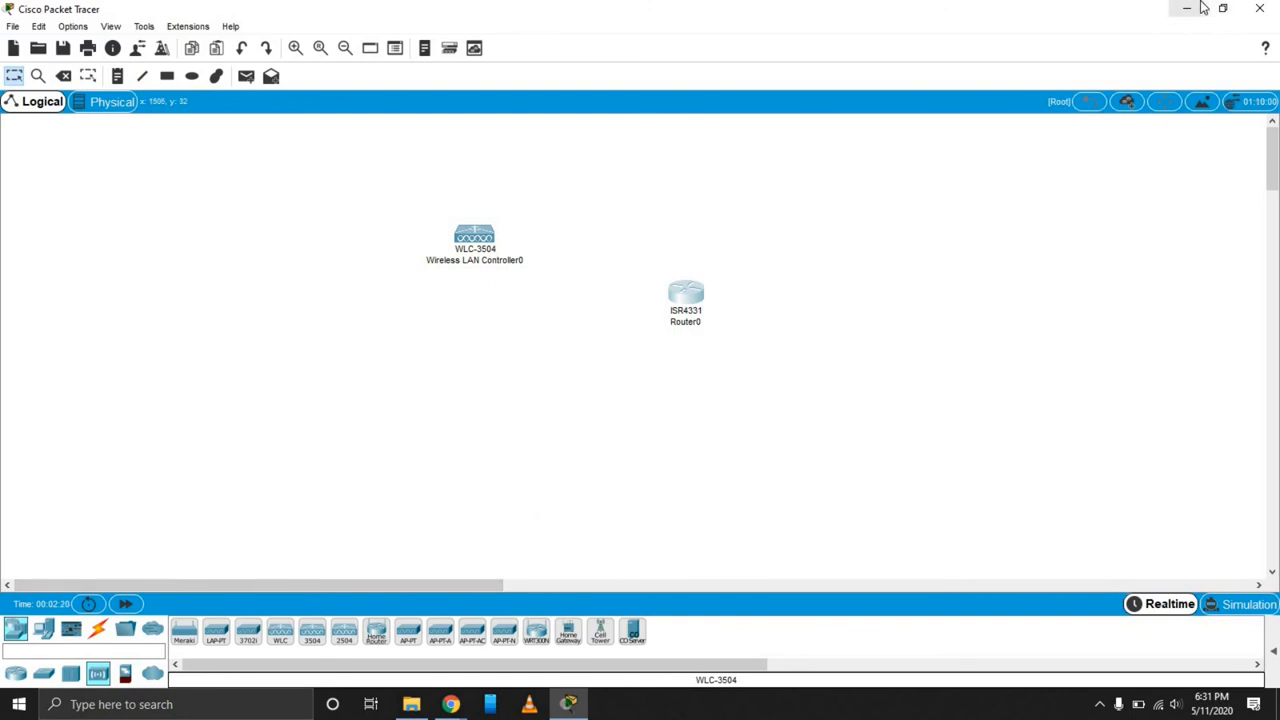
mouse_move(1186, 8)
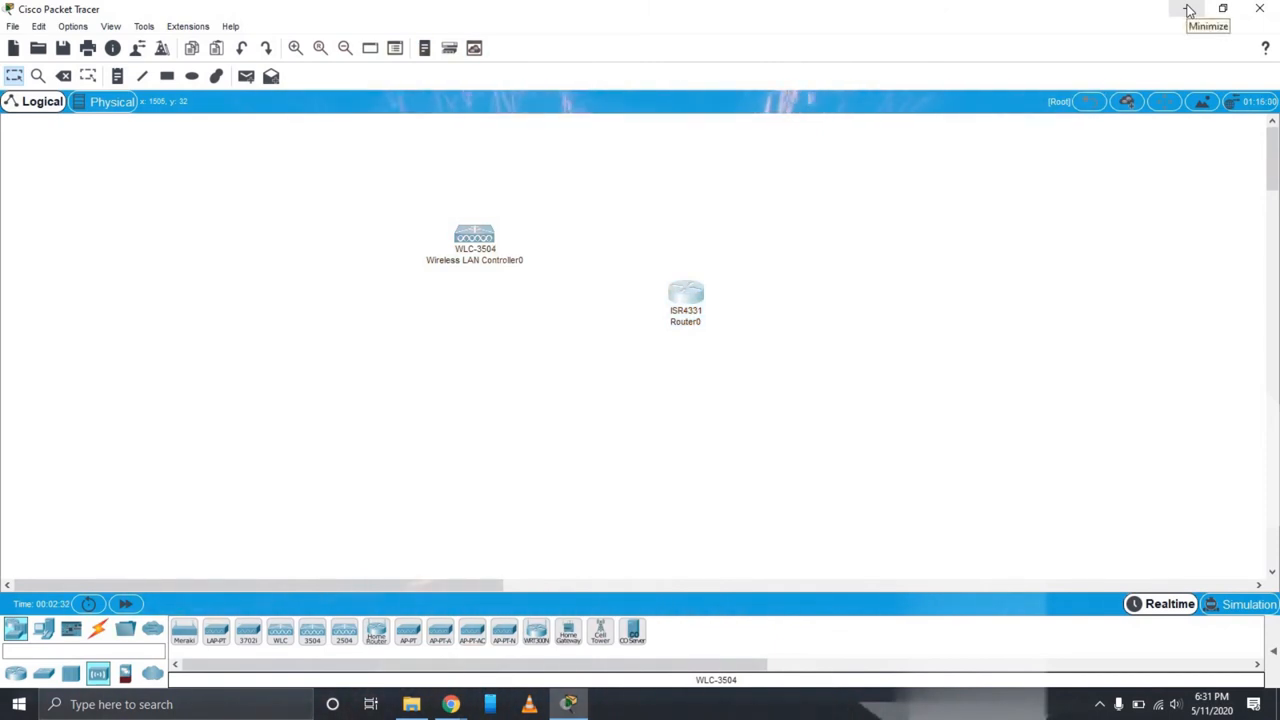
Step: Quit Packet Tracer, bringing up the save-work prompt
left_click(1260, 8)
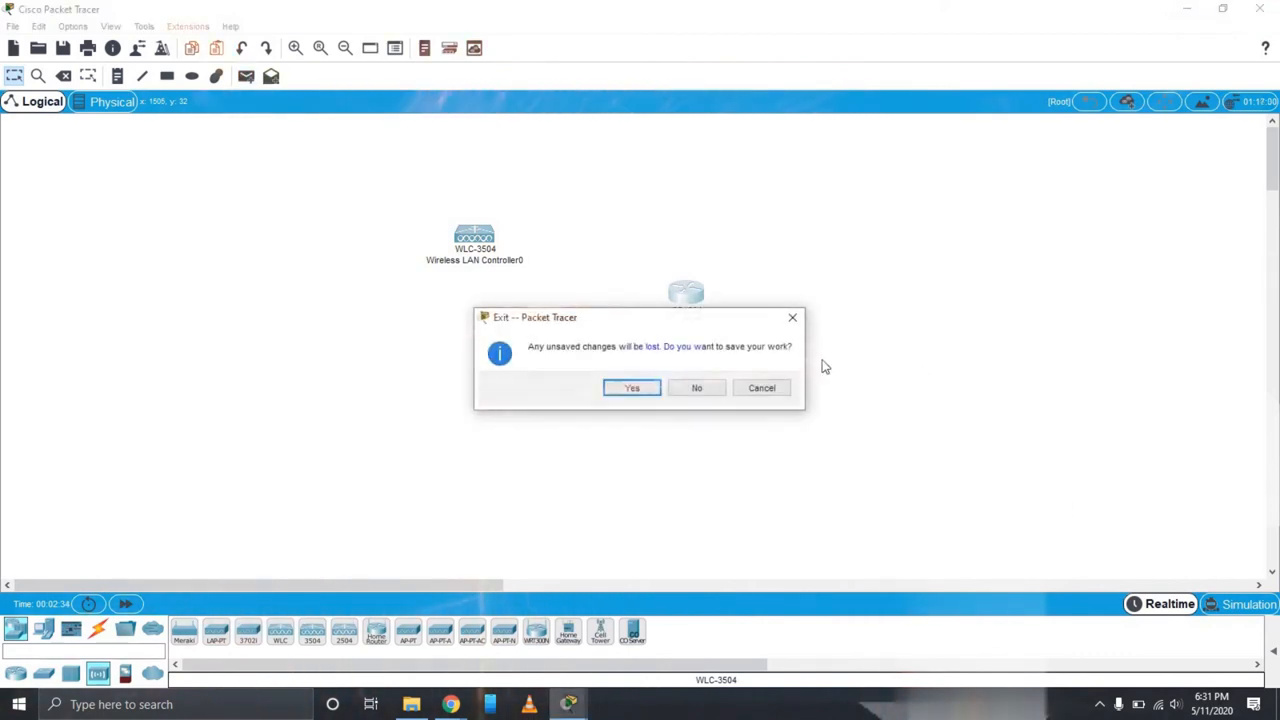